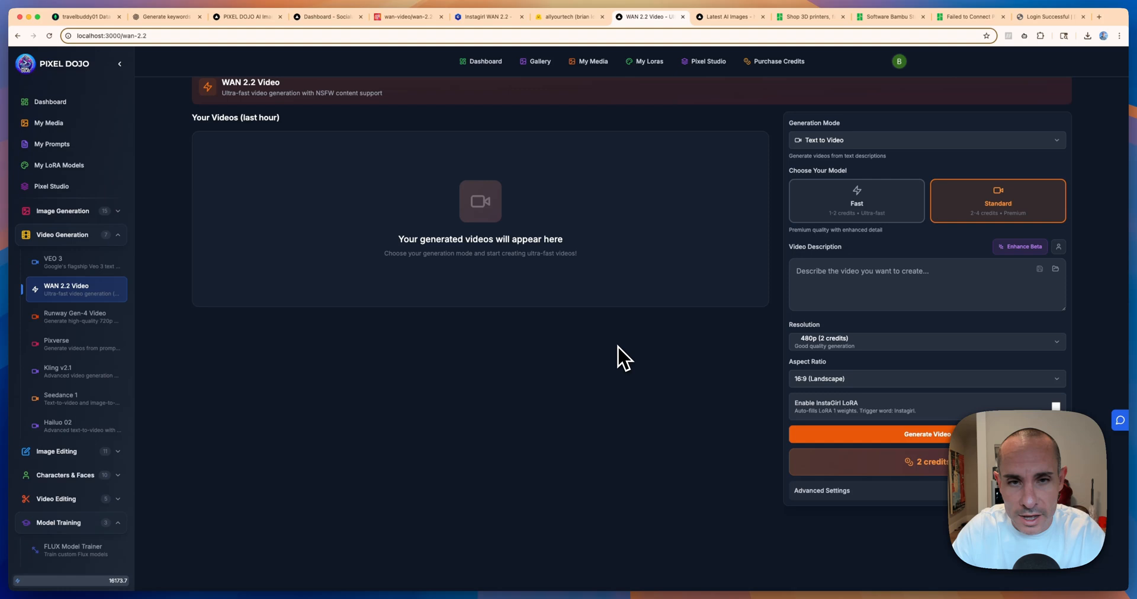
pyautogui.moveTo(620, 305)
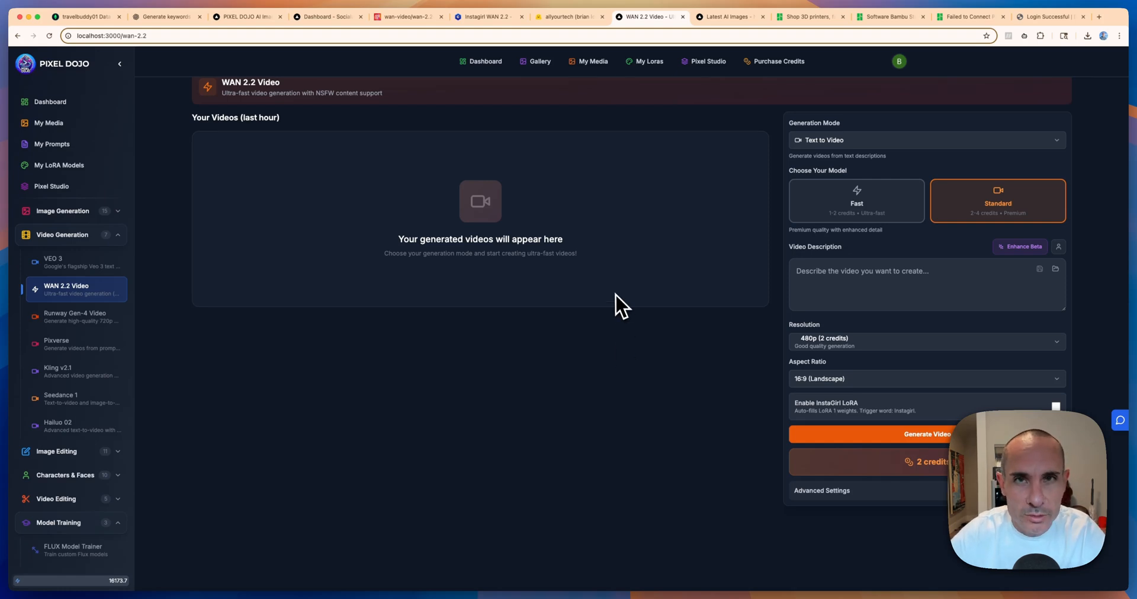
pyautogui.moveTo(601, 289)
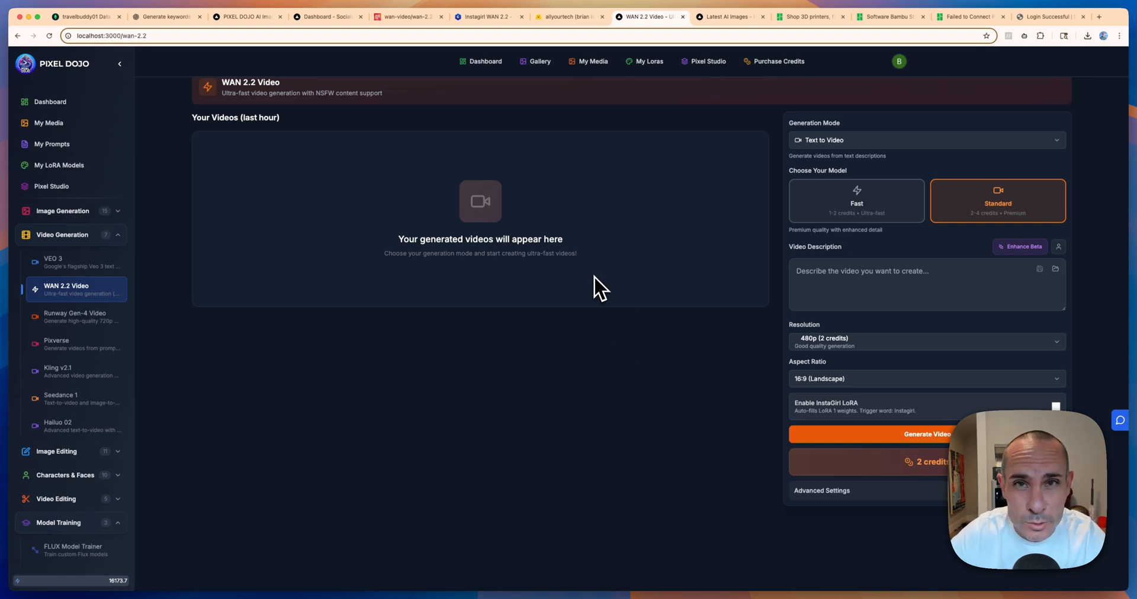
pyautogui.moveTo(514, 279)
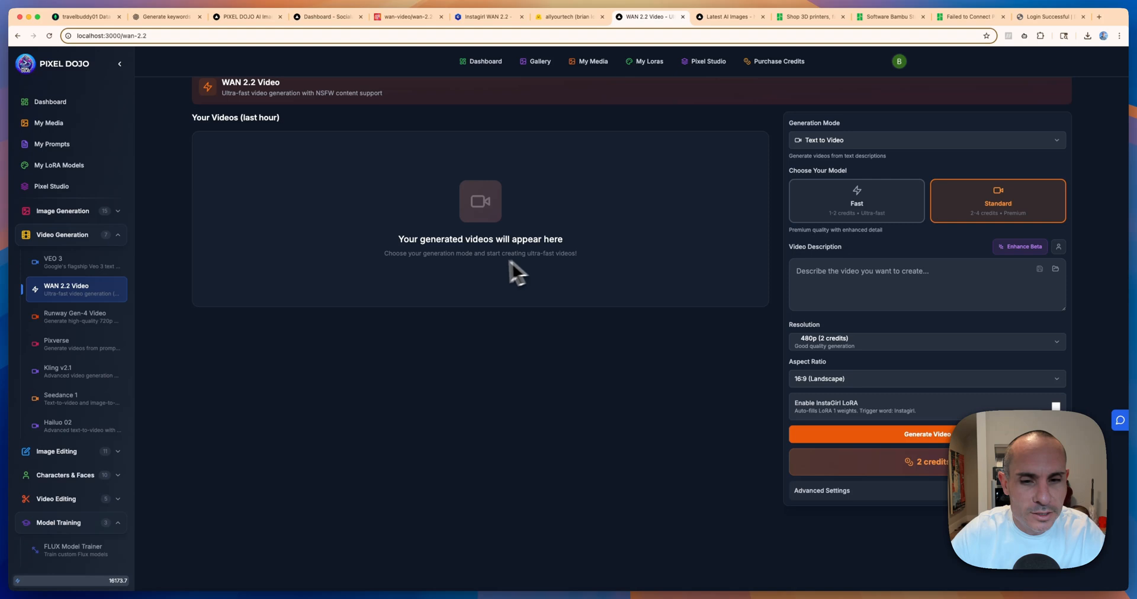
pyautogui.moveTo(439, 292)
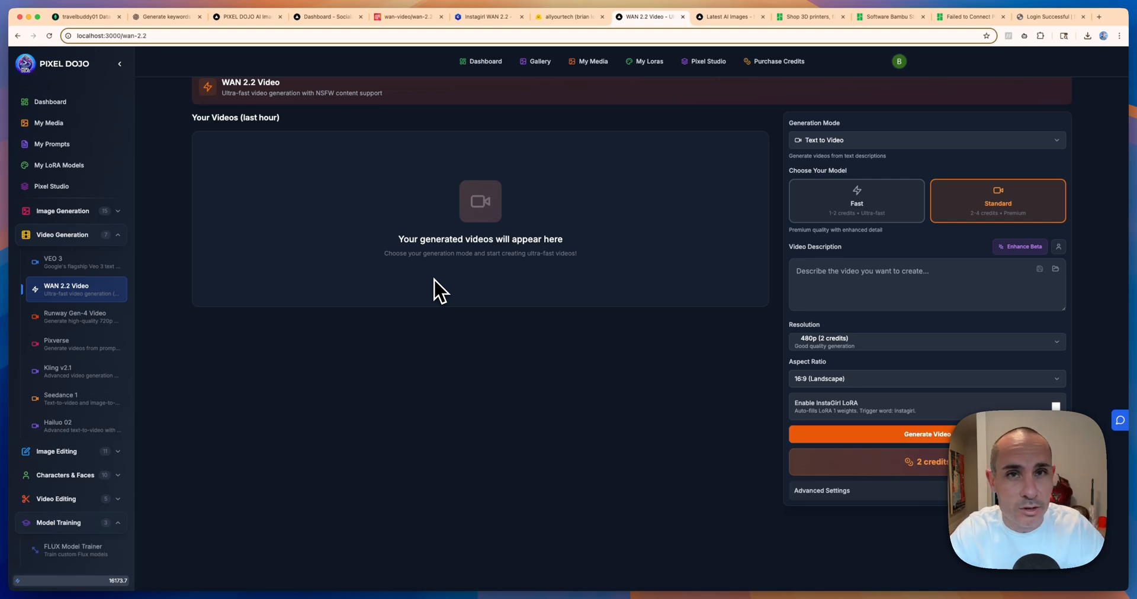
pyautogui.moveTo(127, 422)
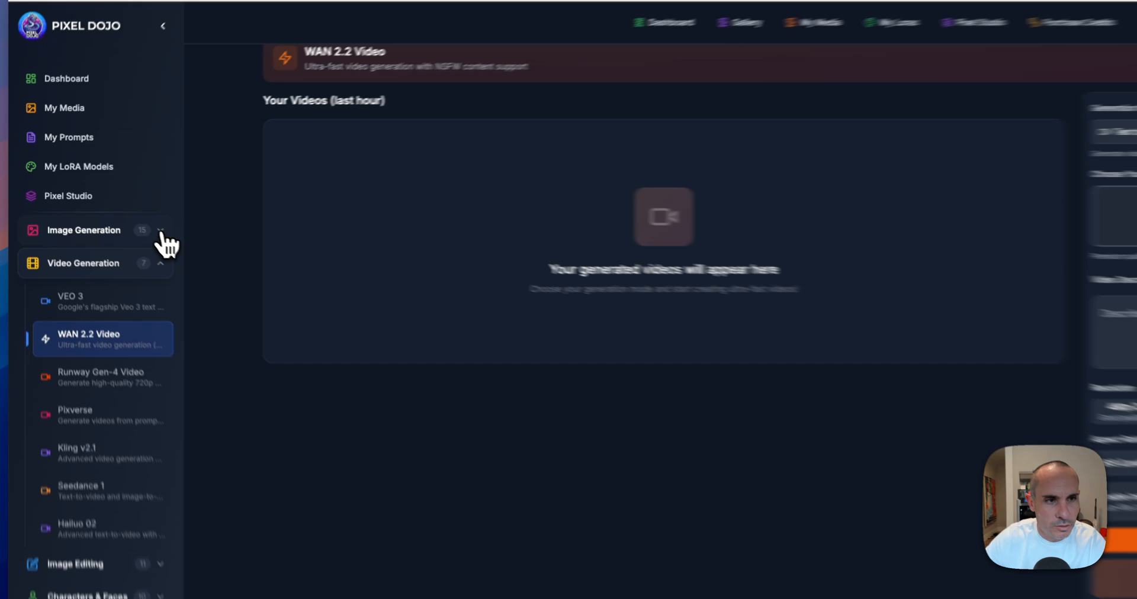
# Expand the Image Generation list, then the Model Training list in the sidebar.
pyautogui.click(83, 230)
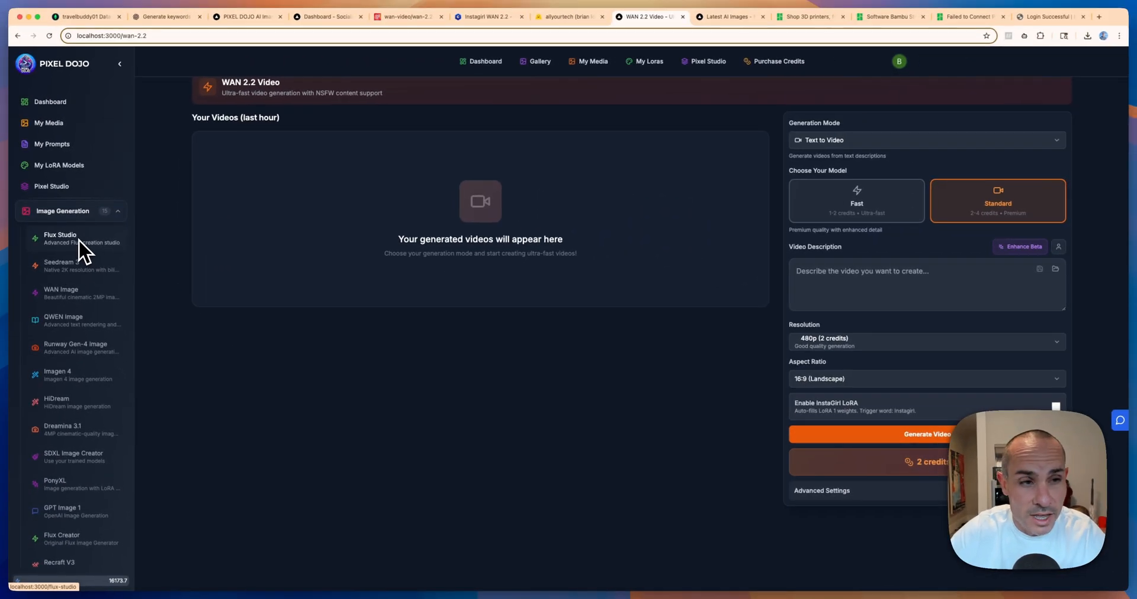
pyautogui.scroll(-3)
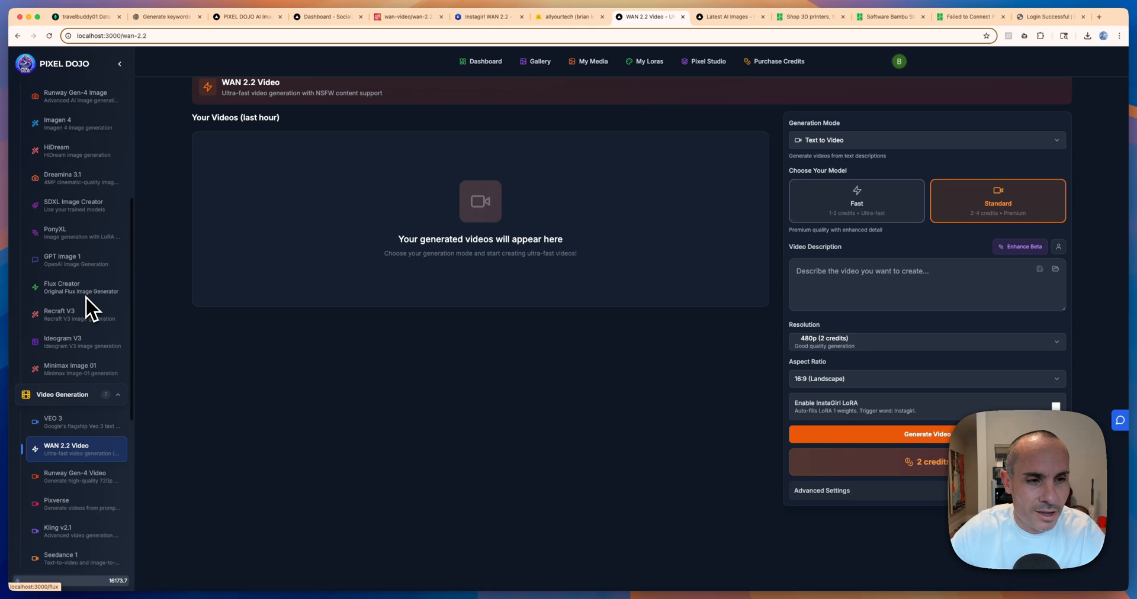
pyautogui.scroll(-3)
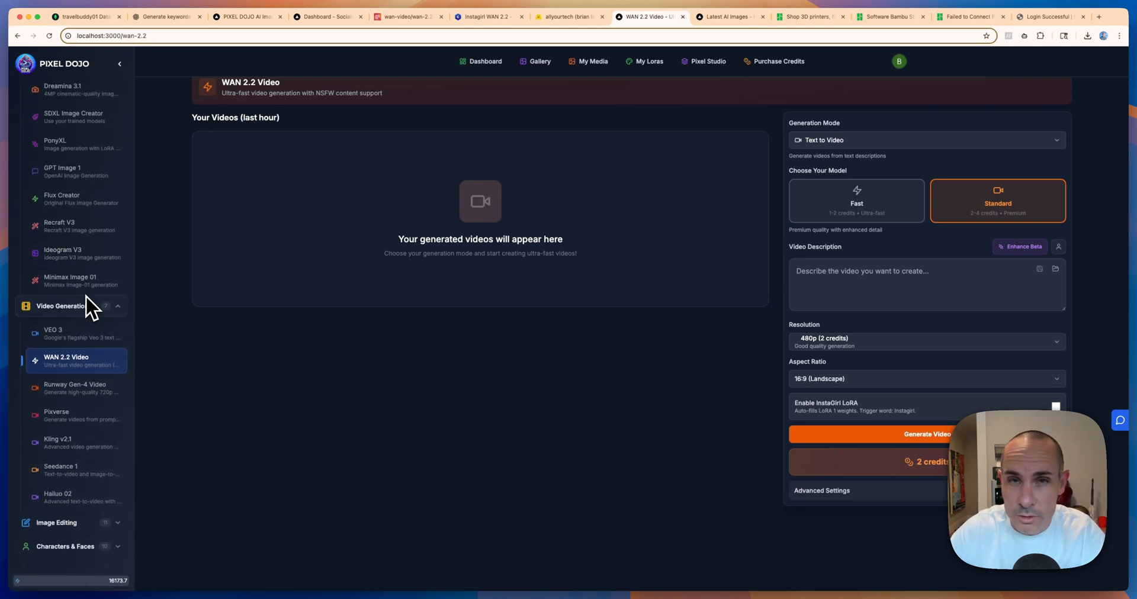
pyautogui.scroll(-3)
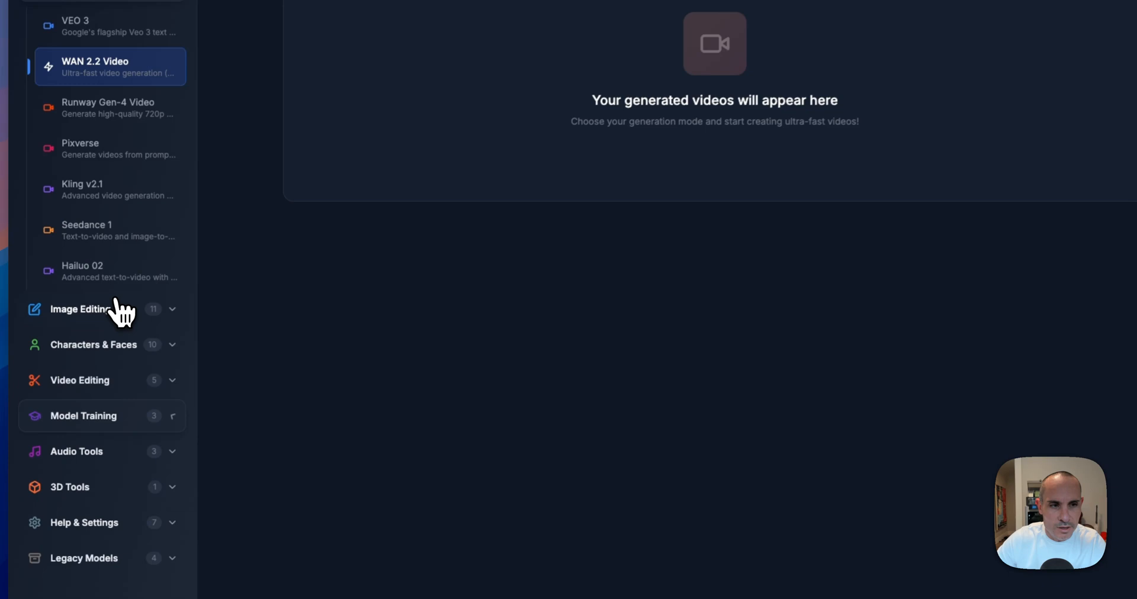
pyautogui.click(83, 416)
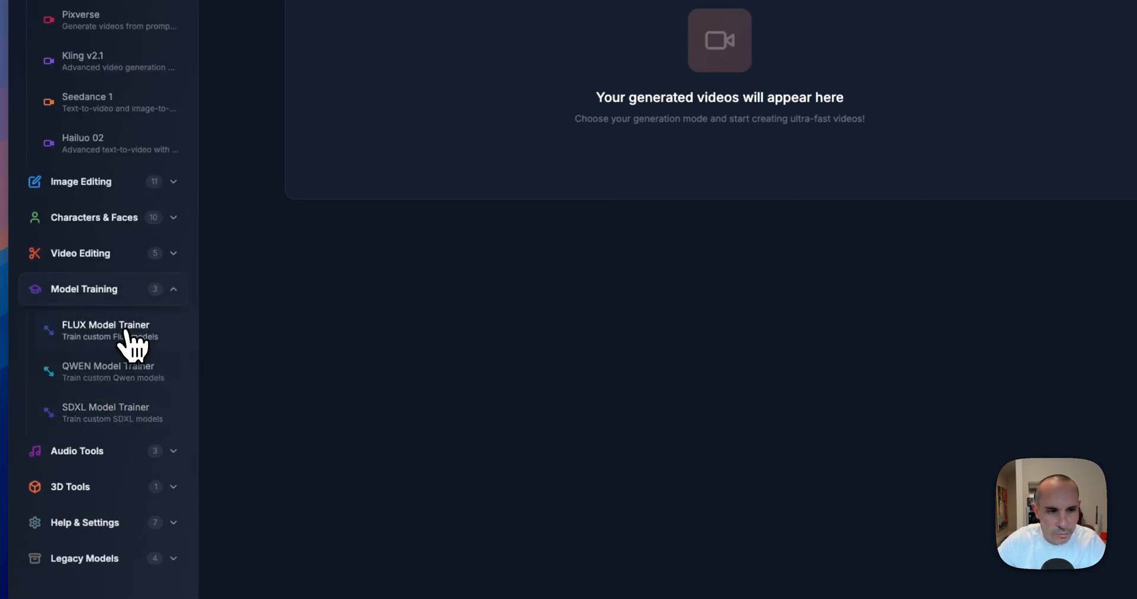
# Go to the FLUX Model Trainer, showing Fast Trainer, Zip, Multiple and Single Image methods.
pyautogui.click(106, 330)
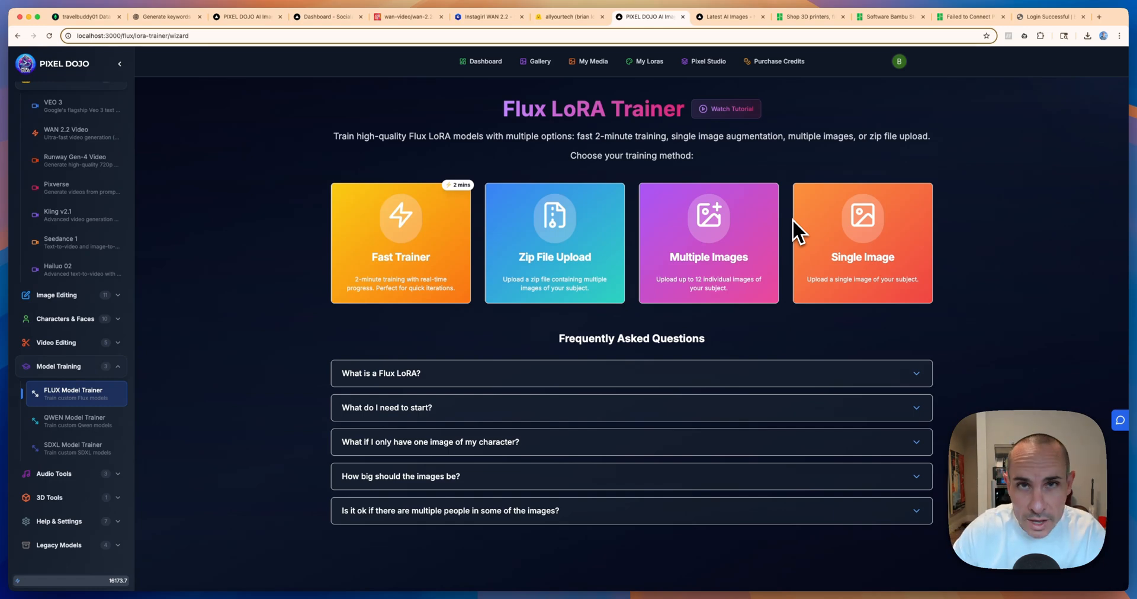
pyautogui.moveTo(792, 223)
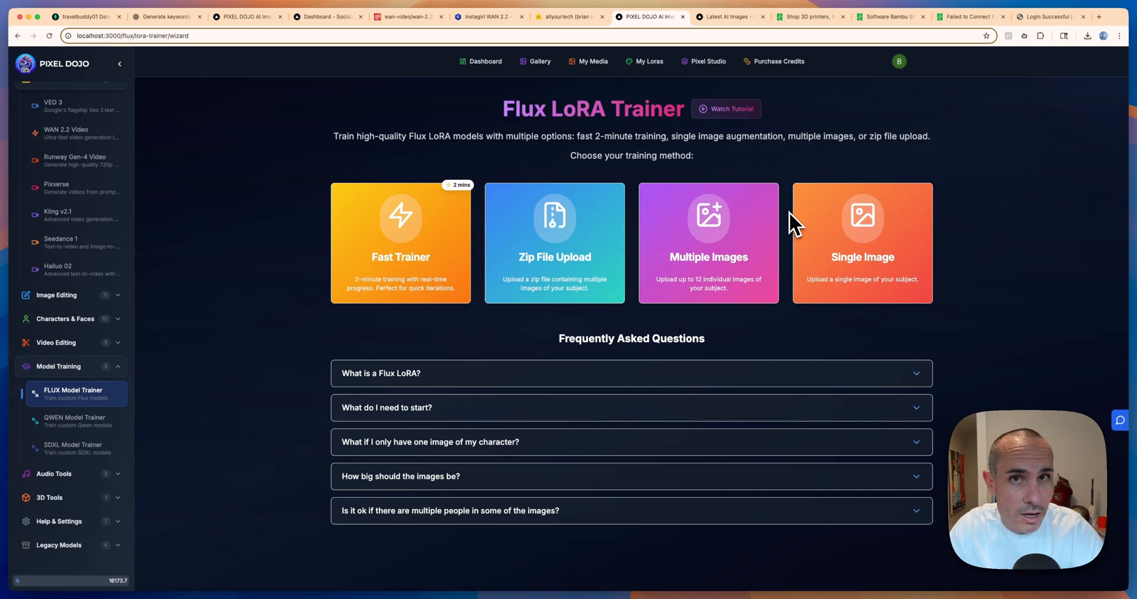
pyautogui.moveTo(708, 290)
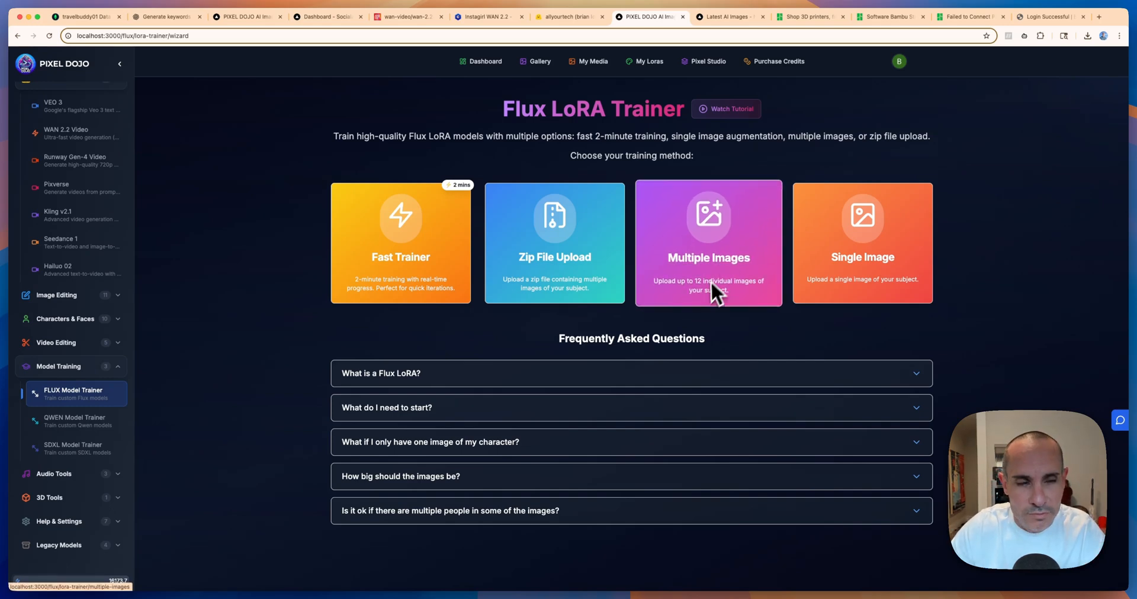
pyautogui.moveTo(94, 247)
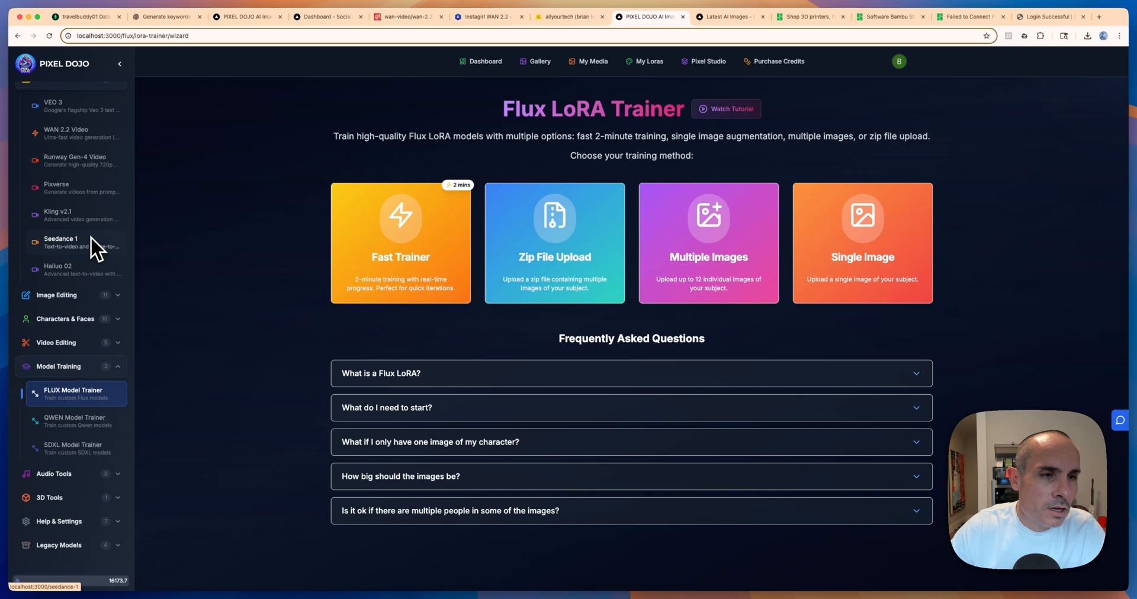
pyautogui.scroll(3)
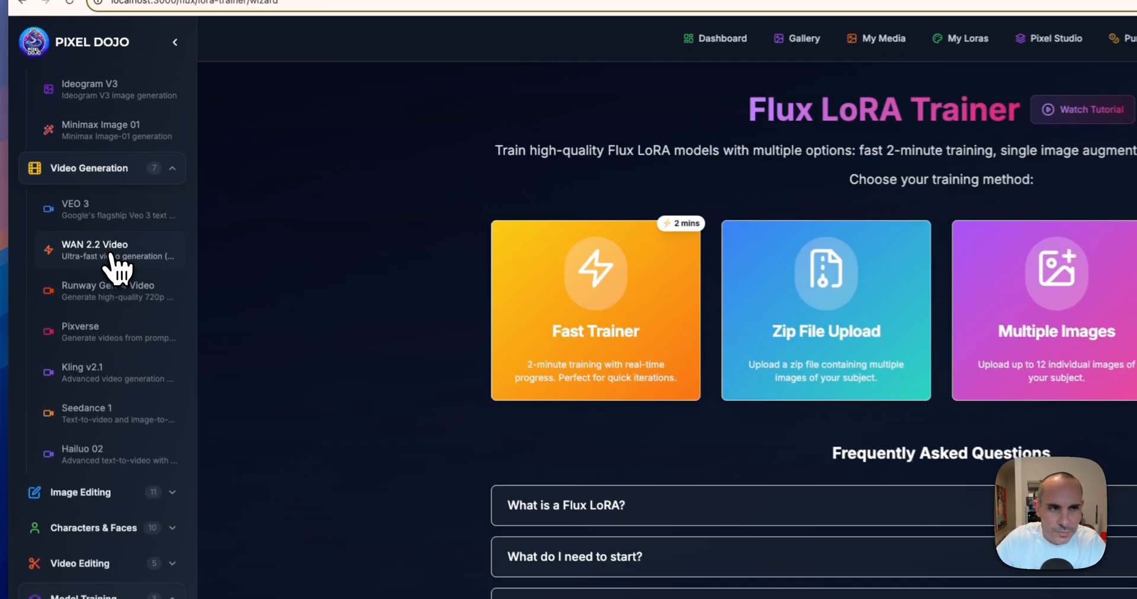
# Return to the WAN 2.2 Video generator under Video Generation.
pyautogui.click(96, 251)
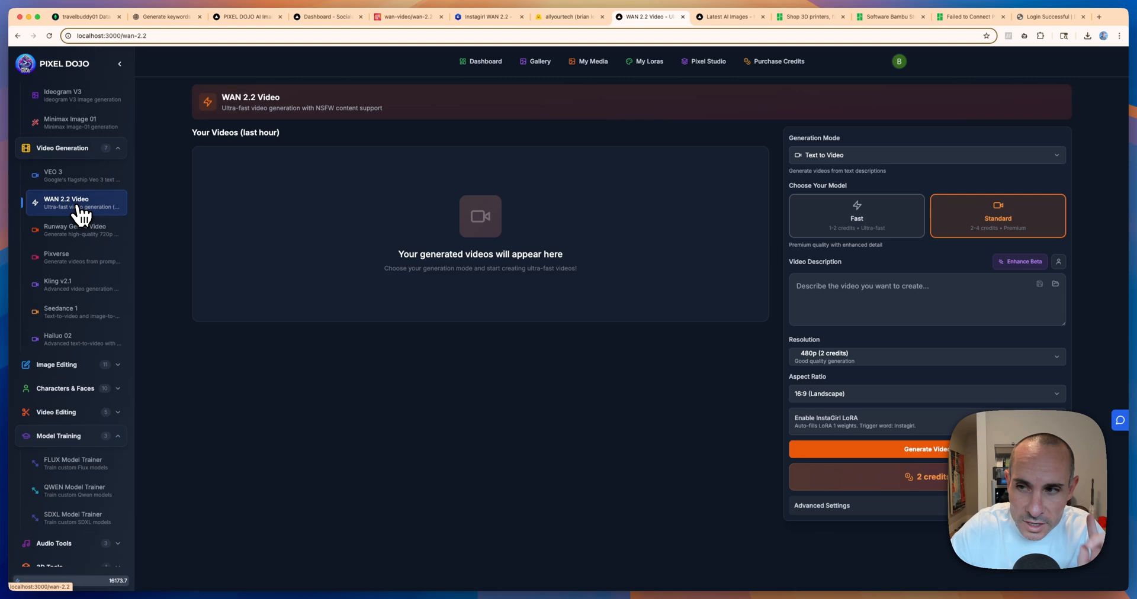
pyautogui.moveTo(906, 308)
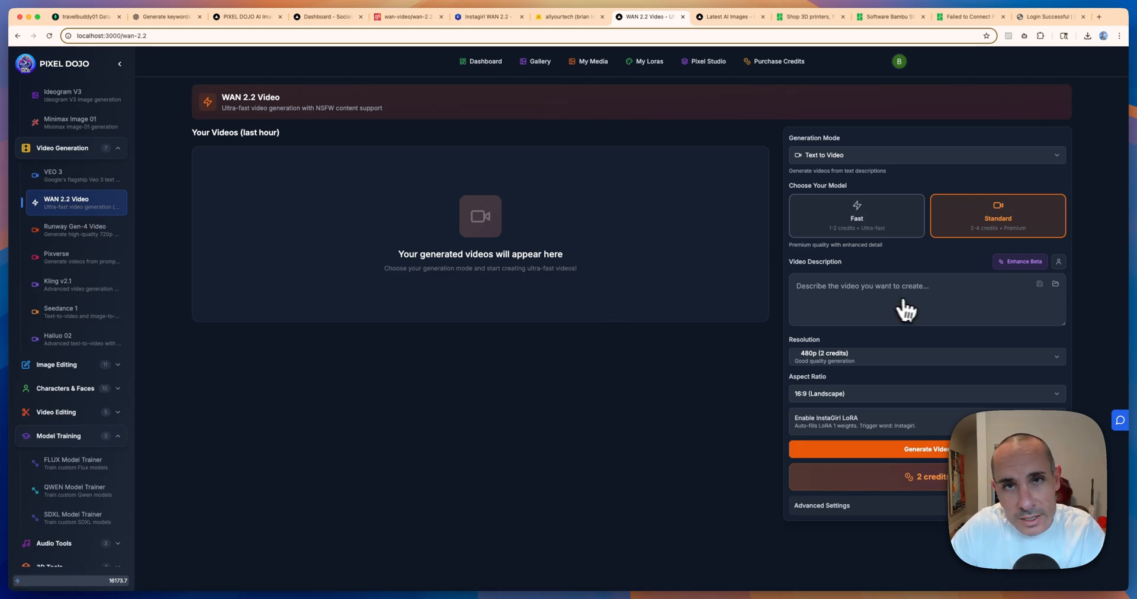
pyautogui.moveTo(528, 187)
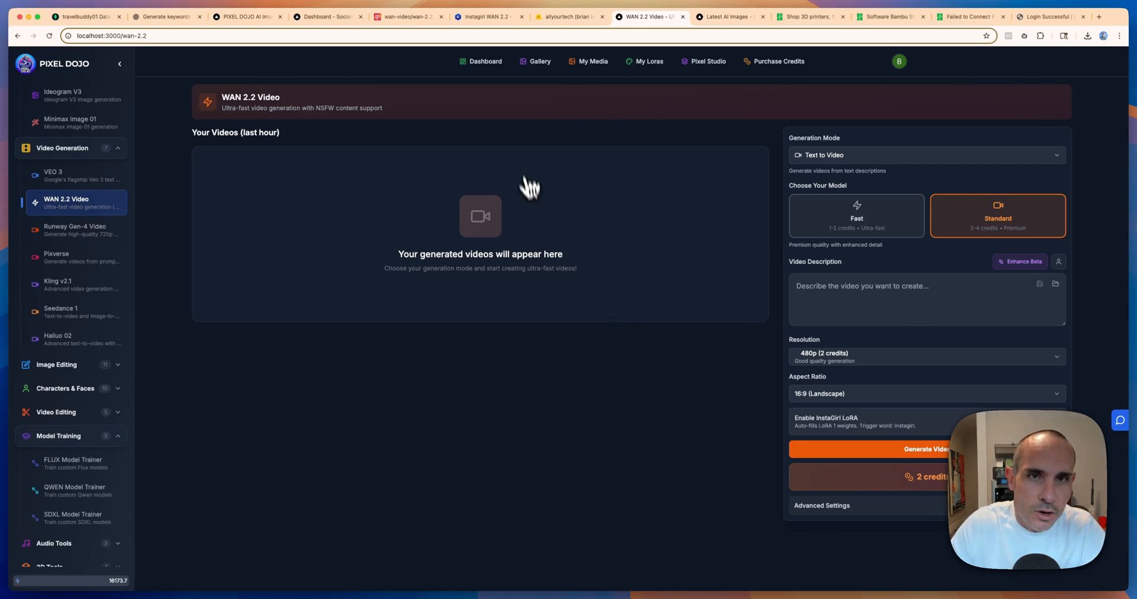
pyautogui.moveTo(601, 138)
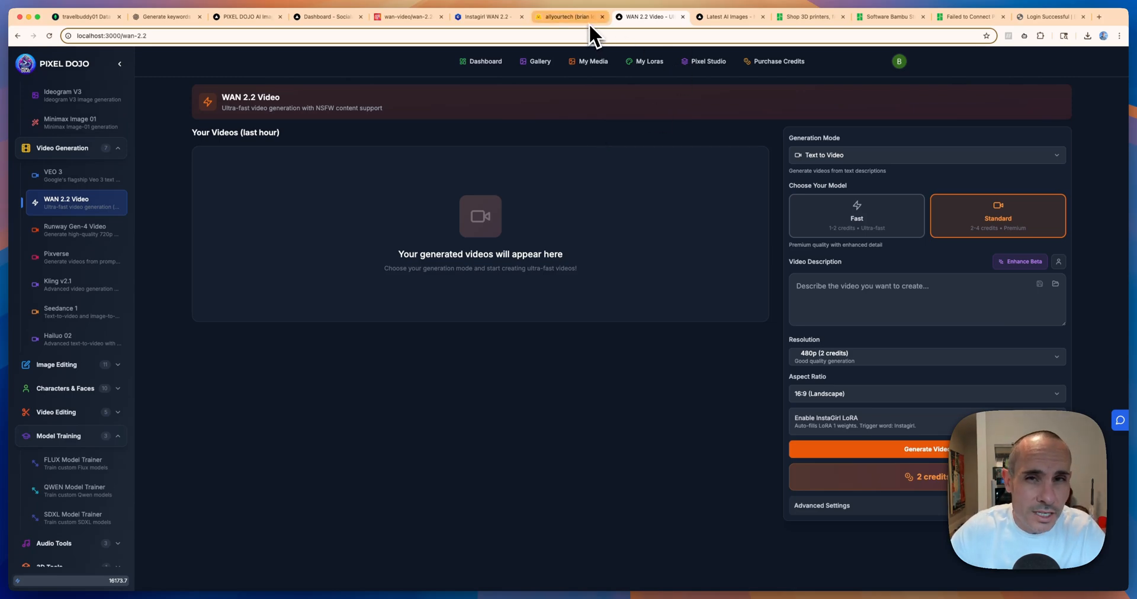
# Switch to the Hugging Face allyourtech profile listing instagirl and flux-dev-lora.
pyautogui.click(571, 16)
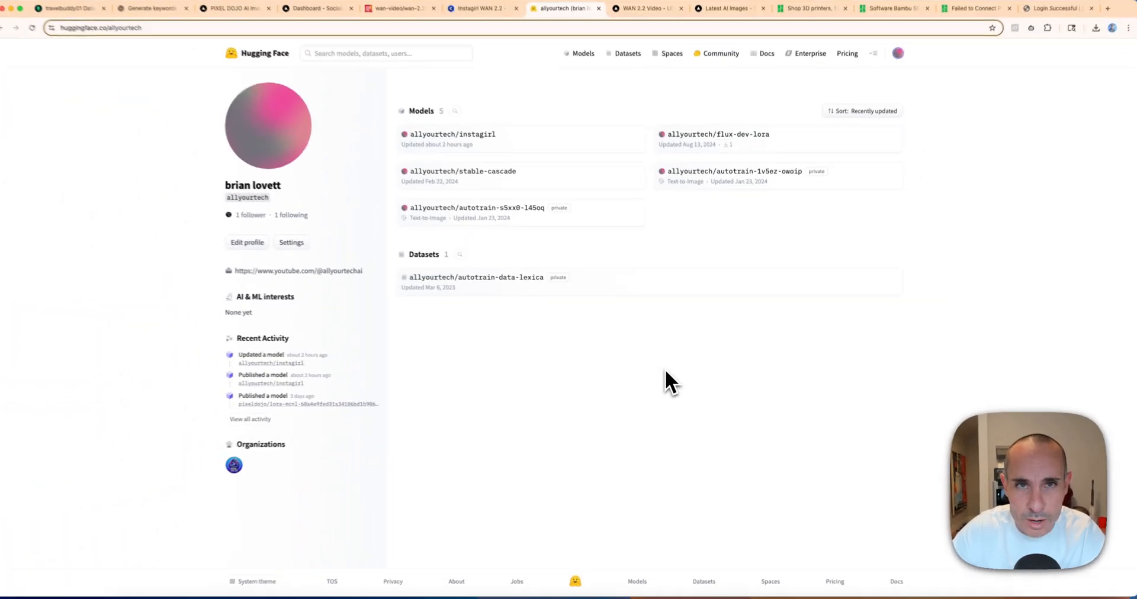
pyautogui.moveTo(486, 16)
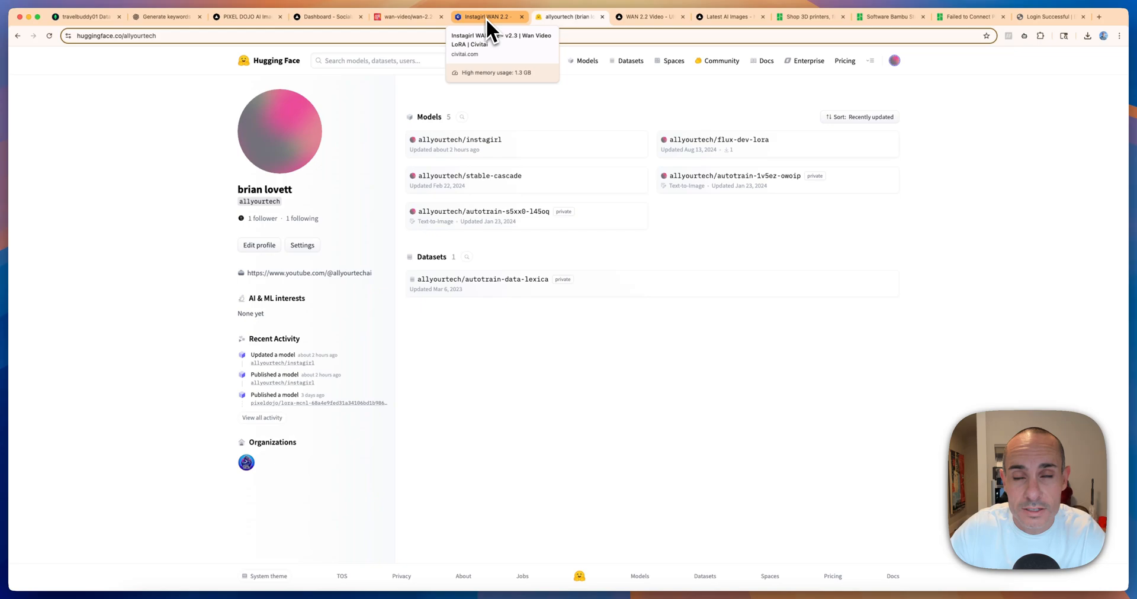
# Review the Civitai Instagirl WAN 2.2 LoRA page with its 536 MB download.
pyautogui.click(487, 16)
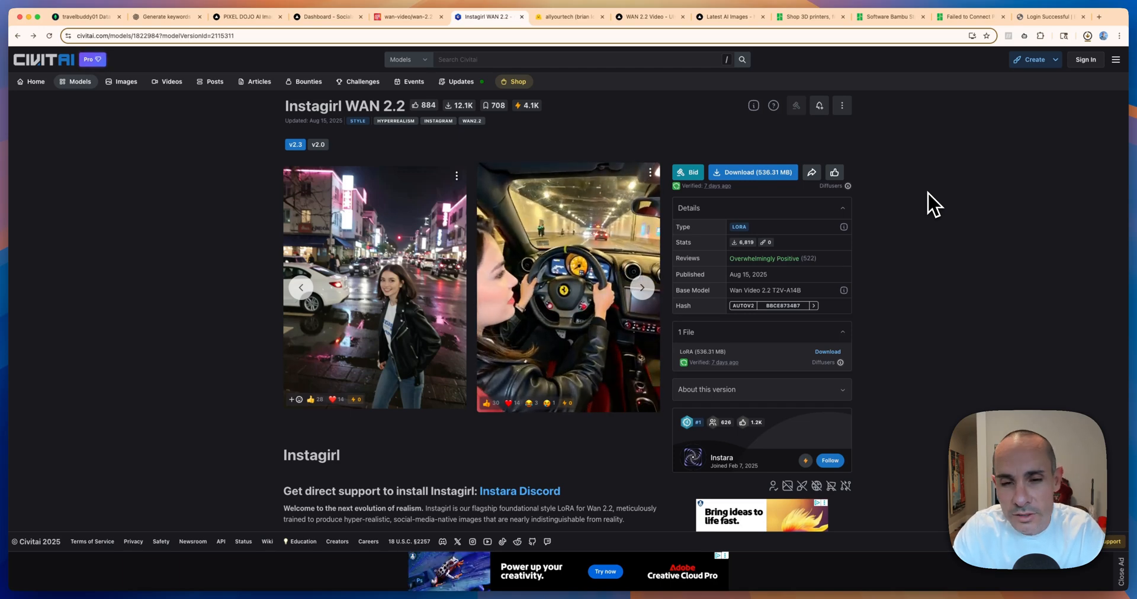
pyautogui.click(1087, 35)
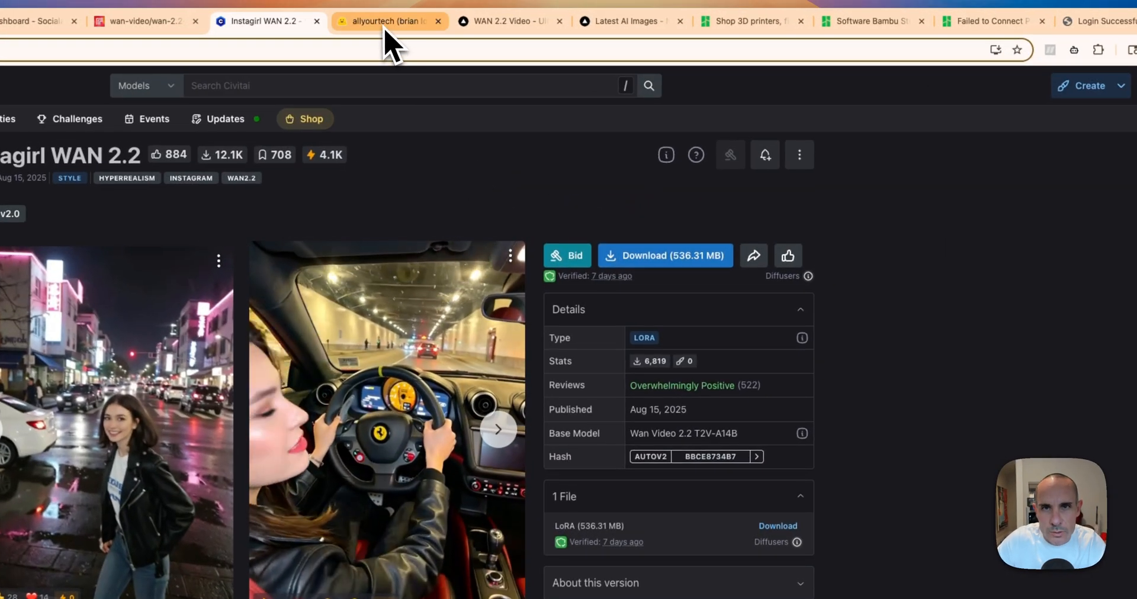
# From the Hugging Face profile menu, start a New Model repository for allyourtech.
pyautogui.click(388, 20)
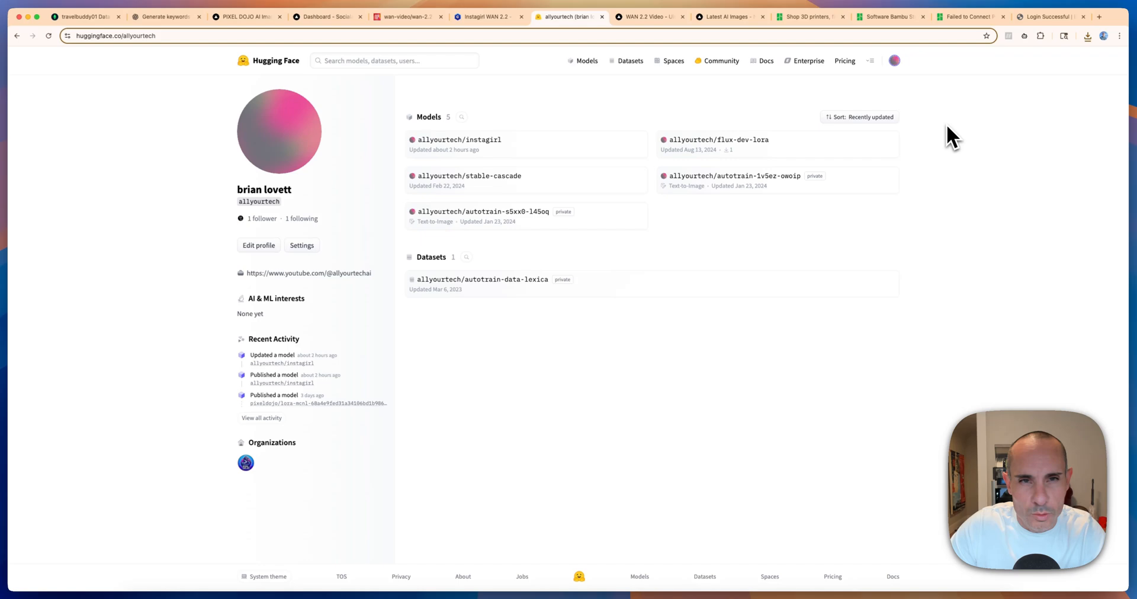
pyautogui.moveTo(918, 104)
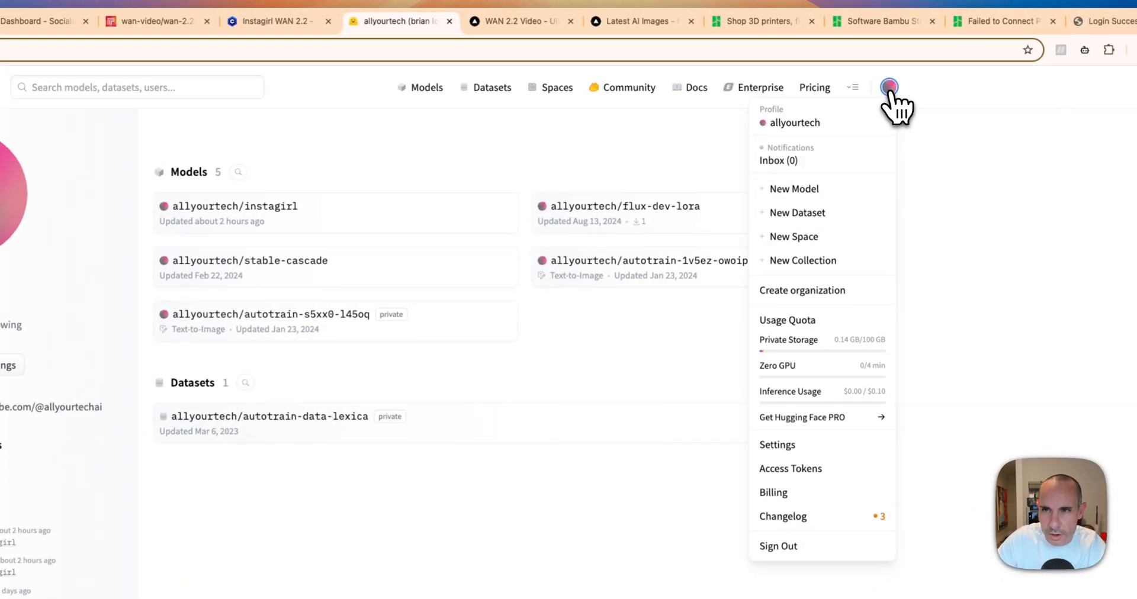
pyautogui.moveTo(794, 189)
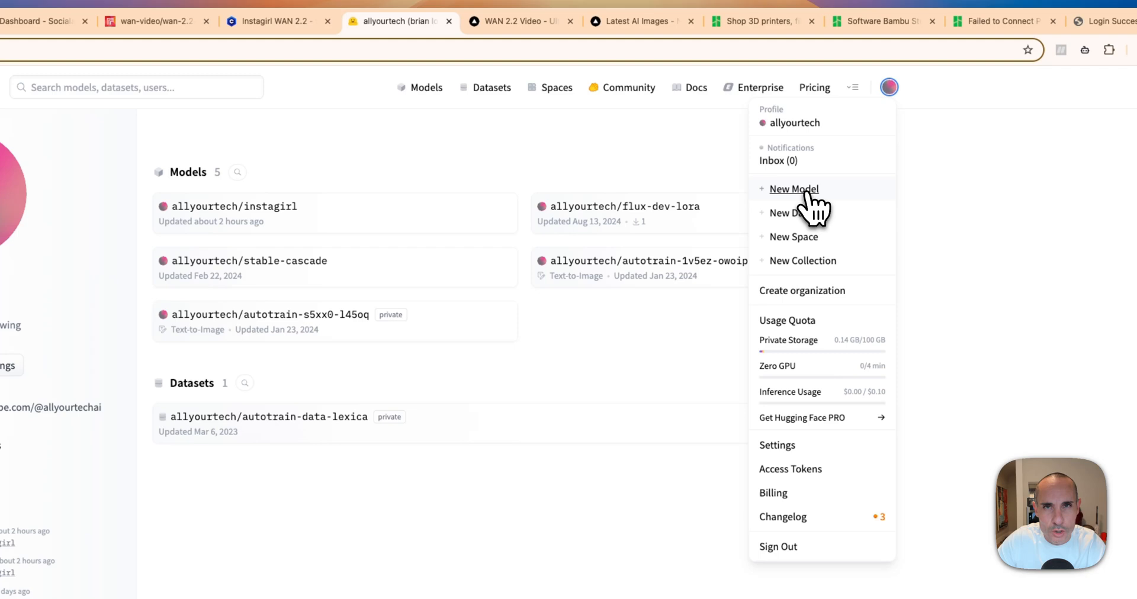
pyautogui.click(794, 189)
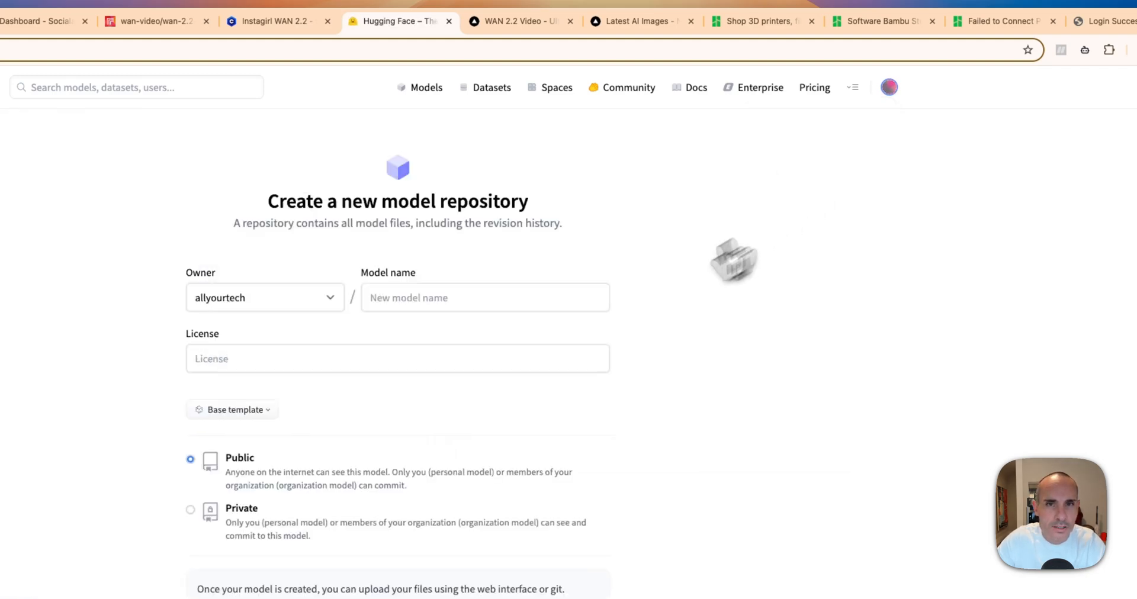
# Name the repository instagirl2, keep it Public and create it.
pyautogui.click(485, 298)
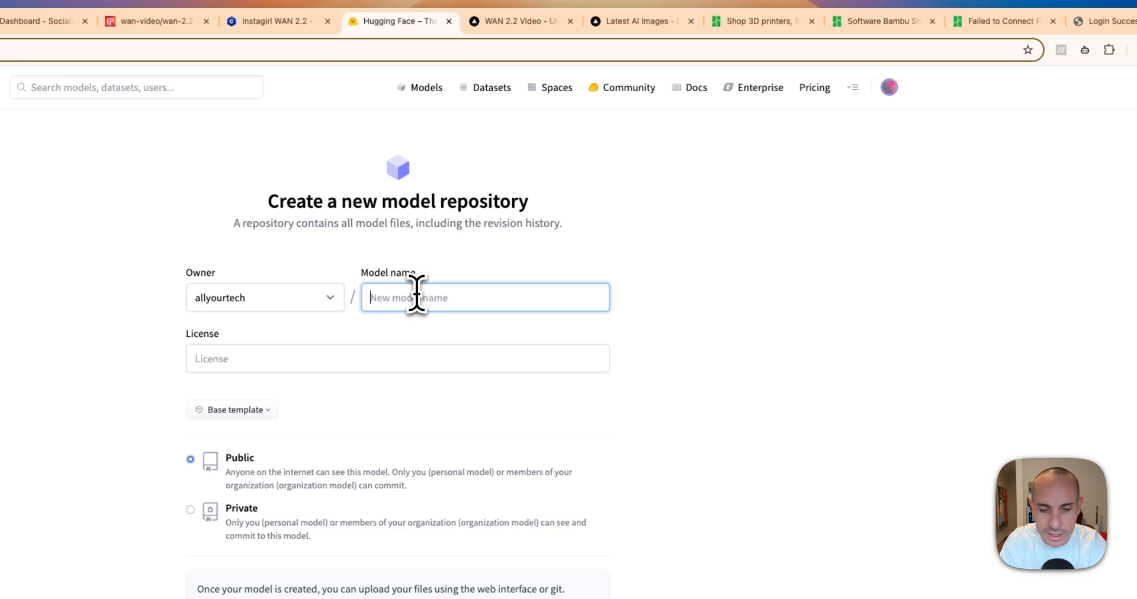
pyautogui.write('instagirl2')
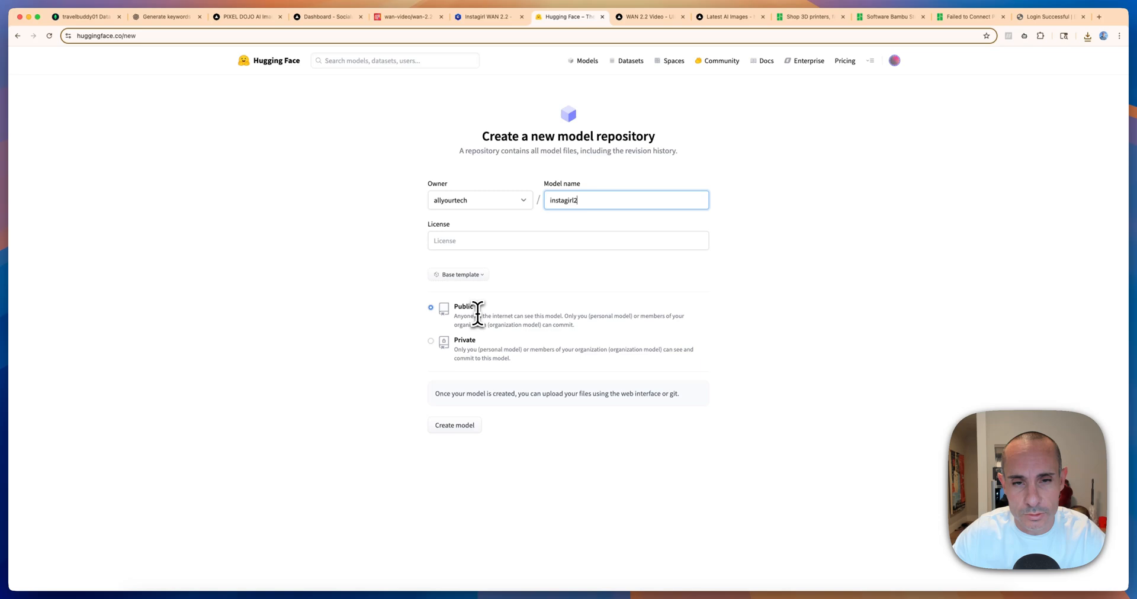
pyautogui.moveTo(455, 425)
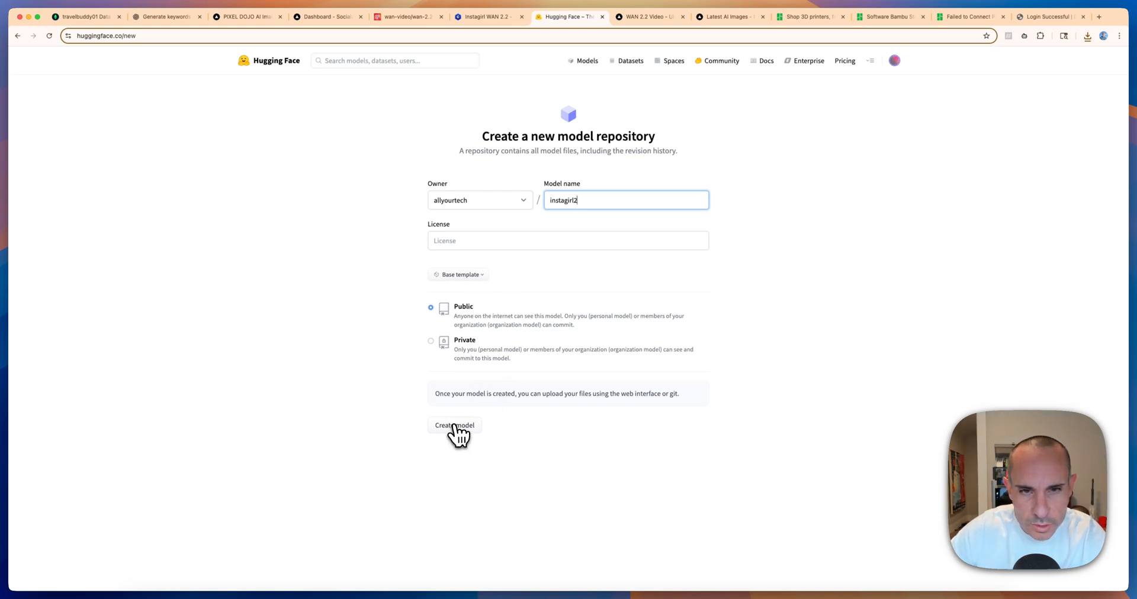
pyautogui.click(455, 425)
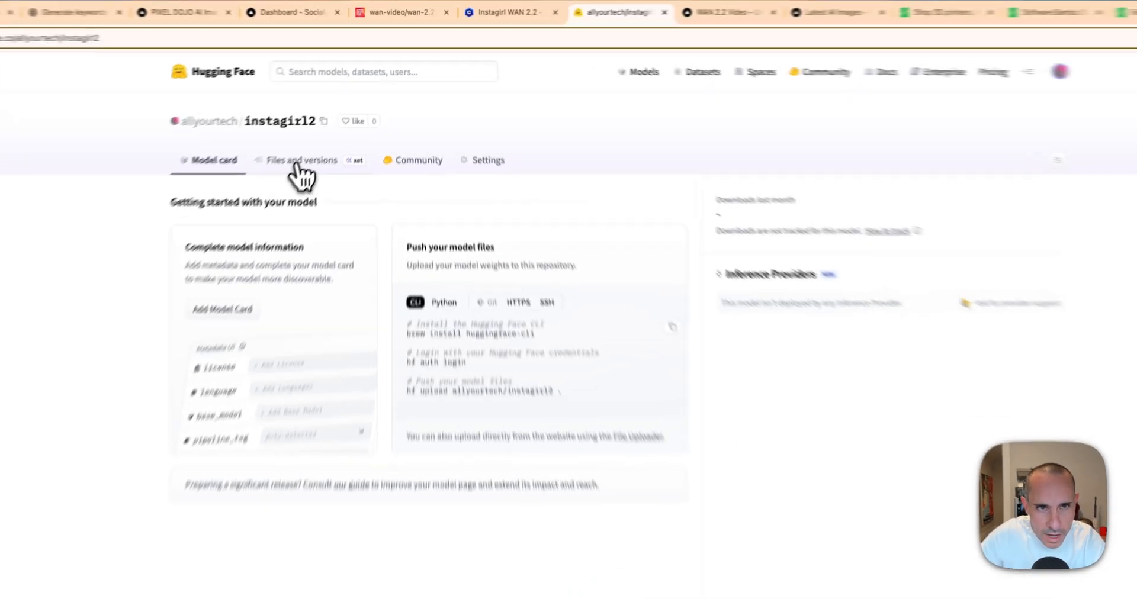
# From Files and versions, choose Contribute > Upload files for instagirl2.
pyautogui.click(303, 160)
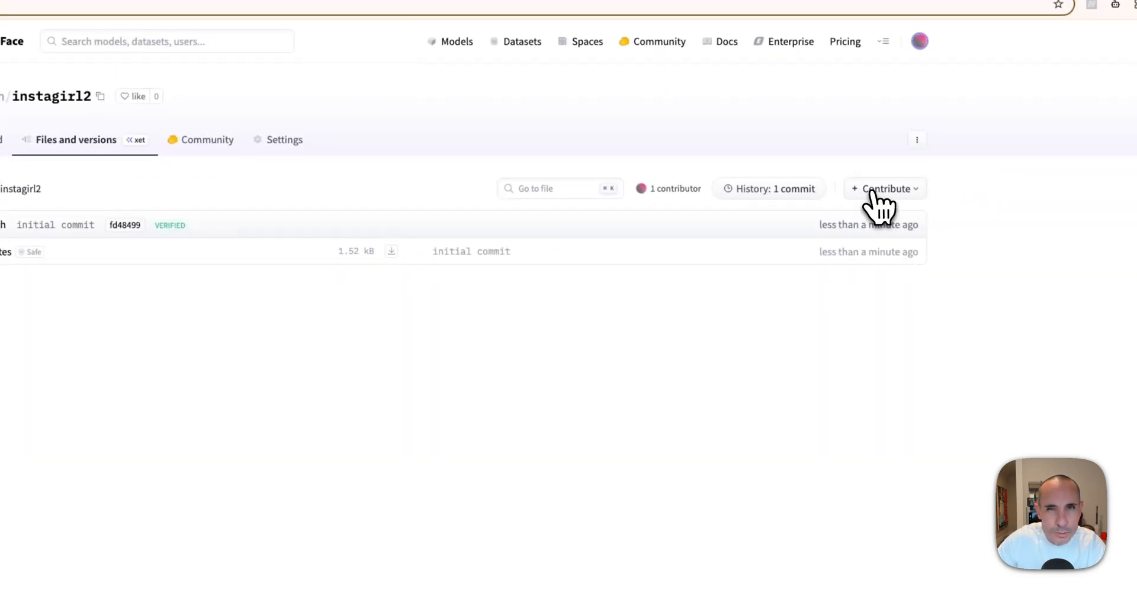
pyautogui.click(884, 189)
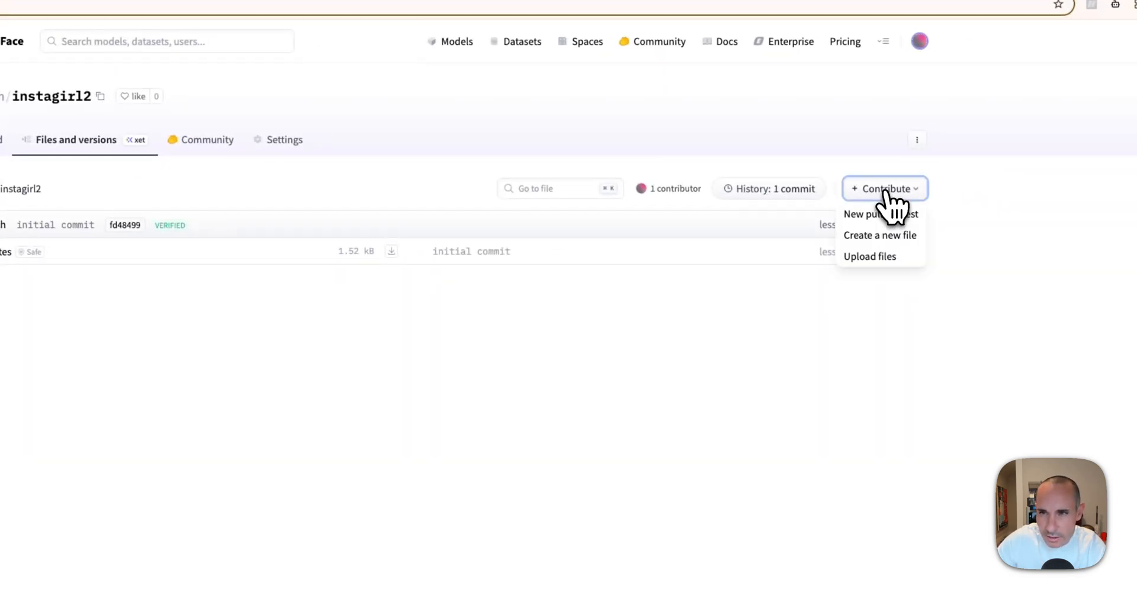
pyautogui.moveTo(869, 256)
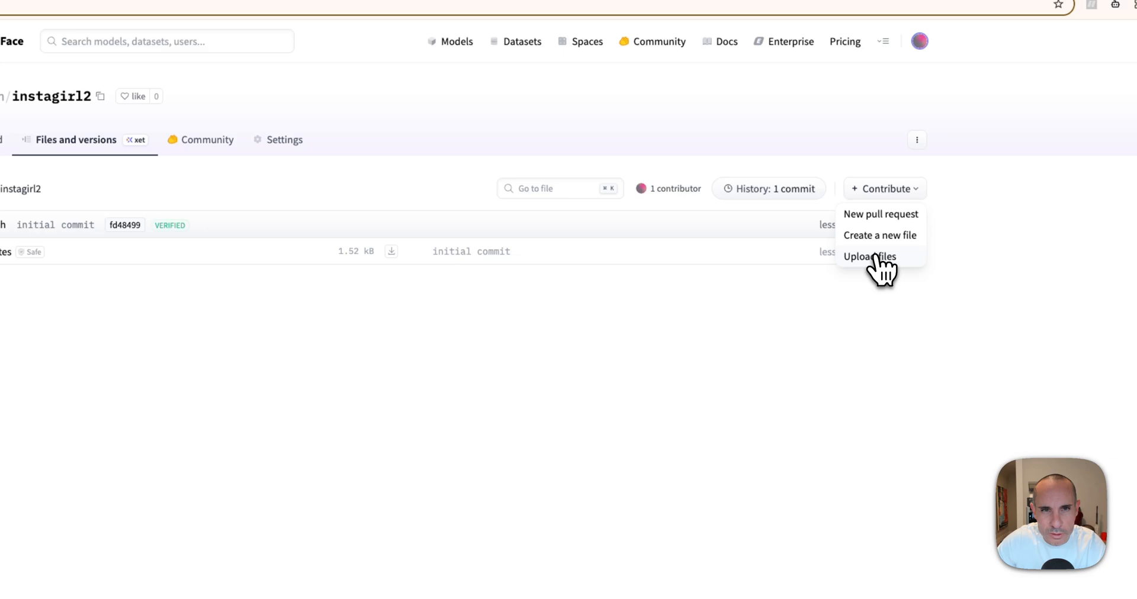
pyautogui.click(868, 255)
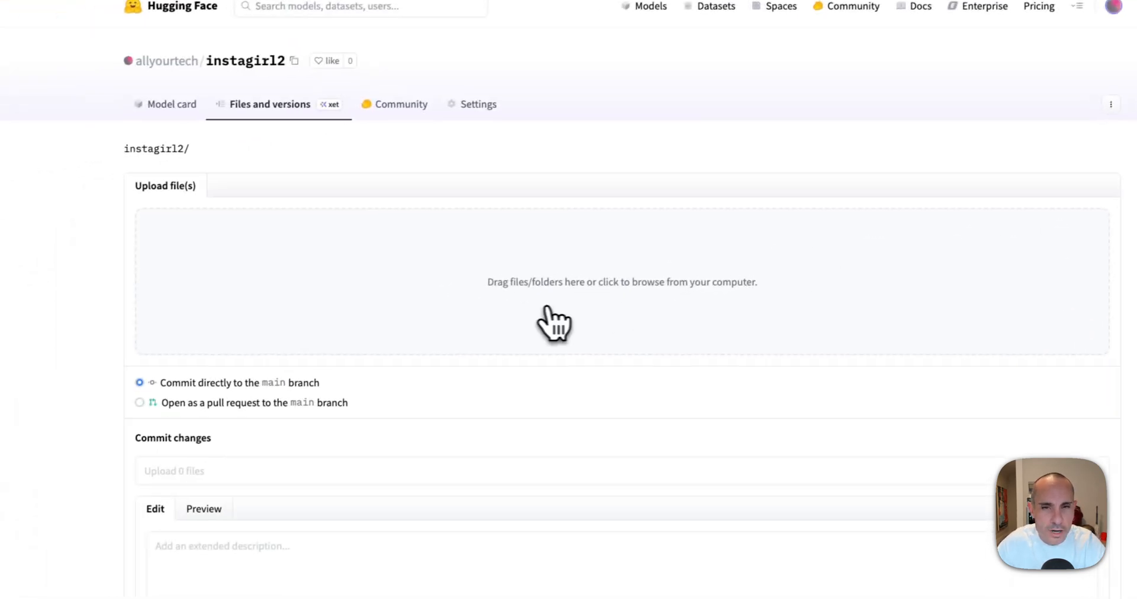
pyautogui.moveTo(633, 294)
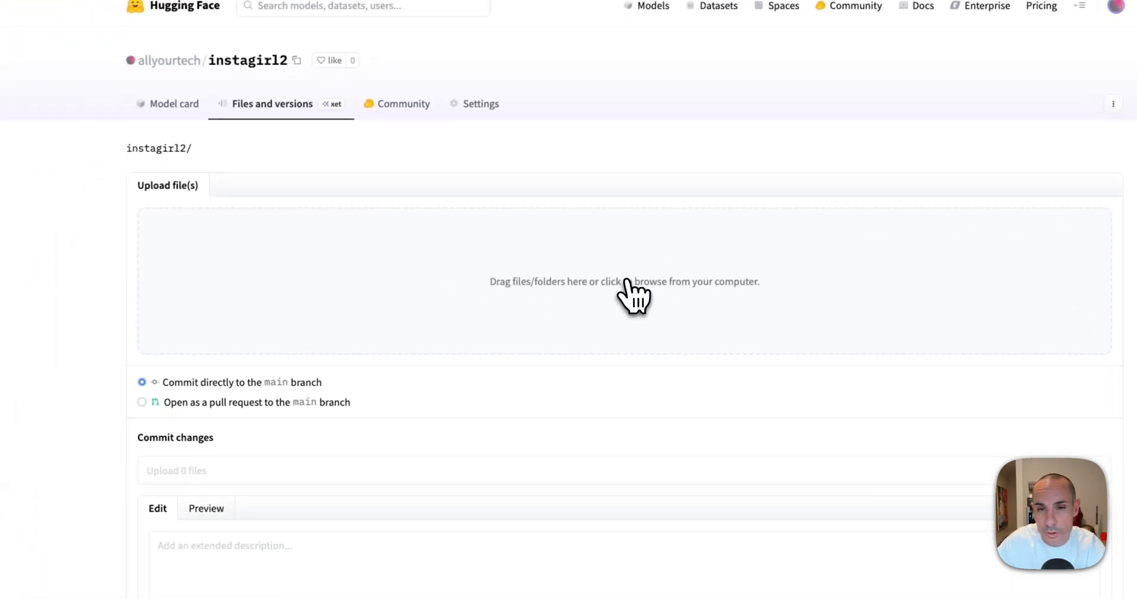
# Browse Downloads, enter the Instagirl folder and queue all four v2.3 files.
pyautogui.click(624, 282)
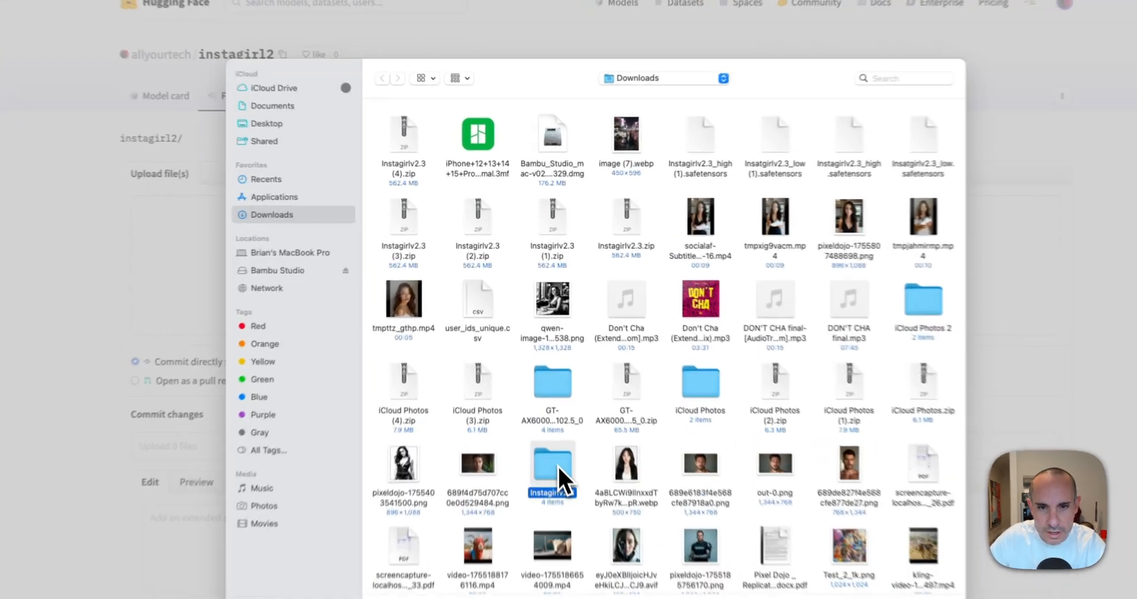
pyautogui.doubleClick(552, 463)
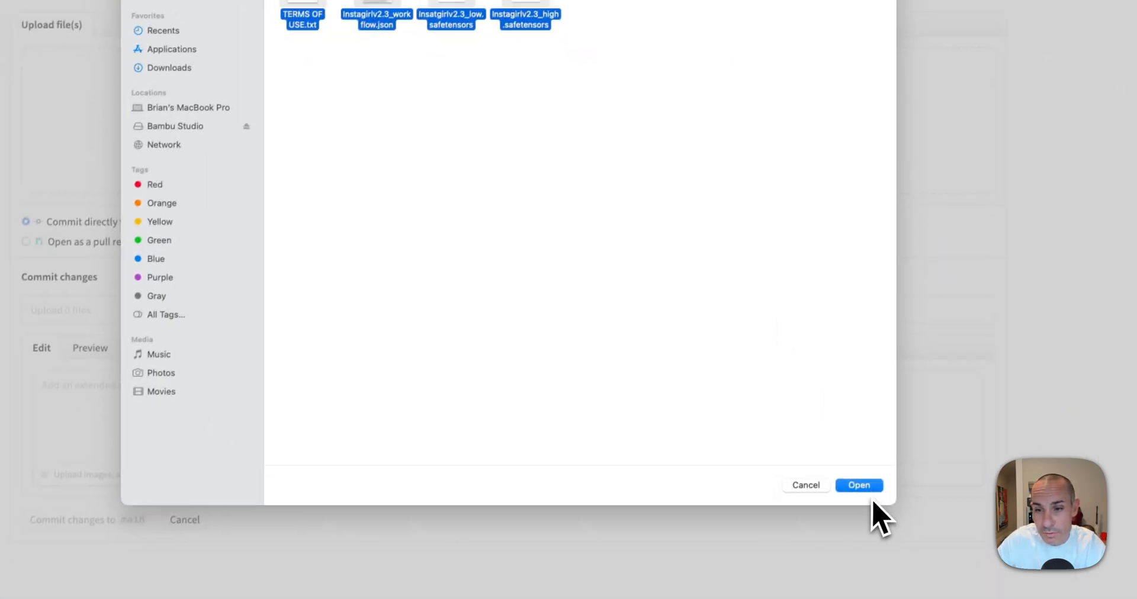
pyautogui.click(858, 485)
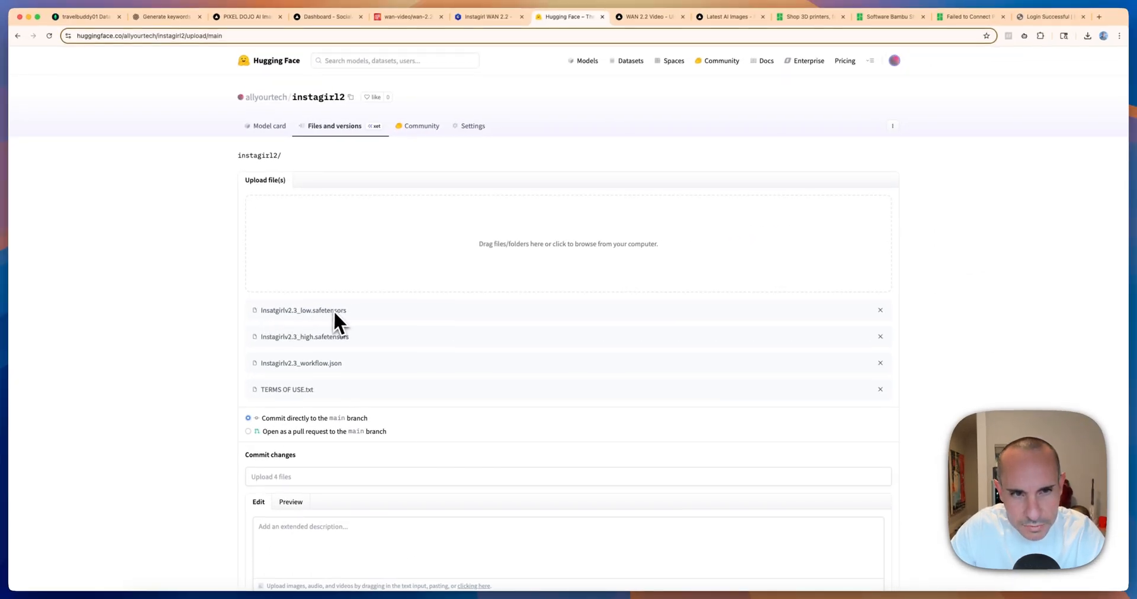
pyautogui.moveTo(297, 381)
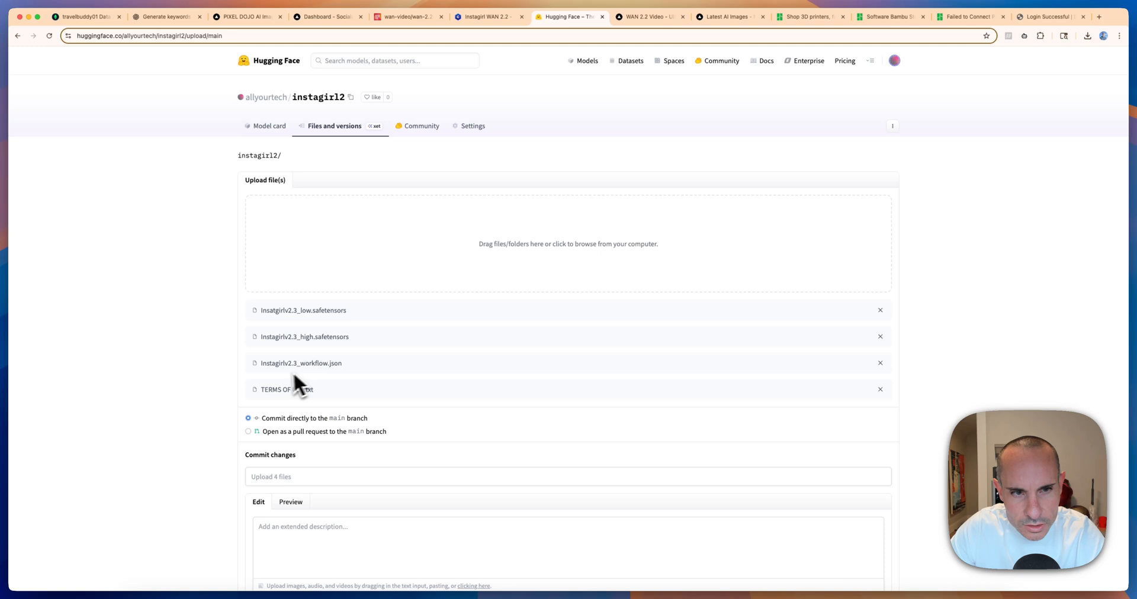
pyautogui.moveTo(363, 399)
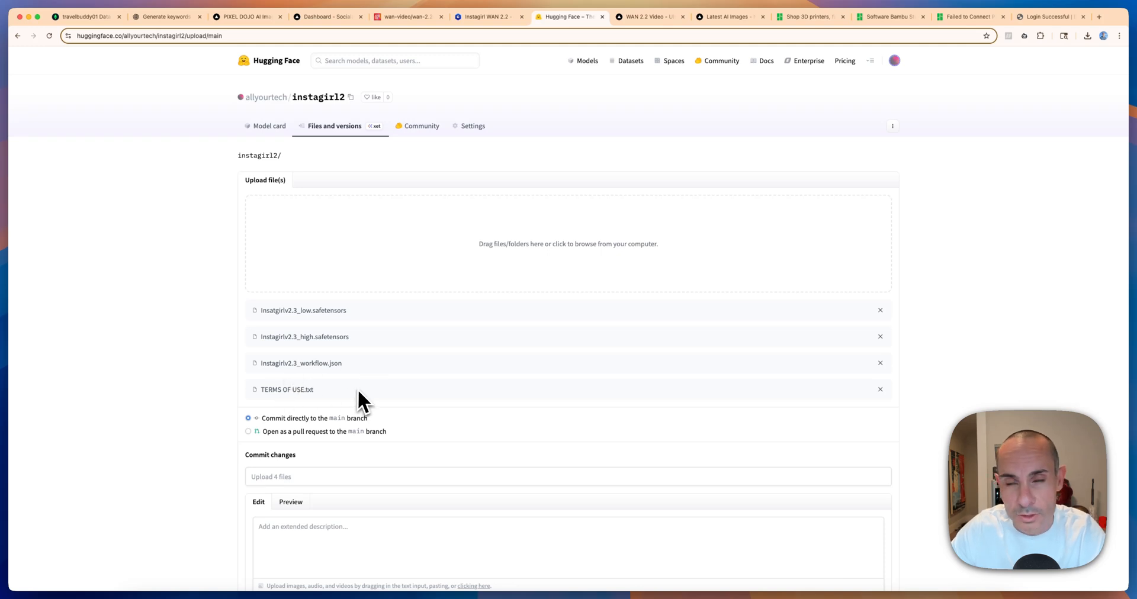
pyautogui.moveTo(370, 400)
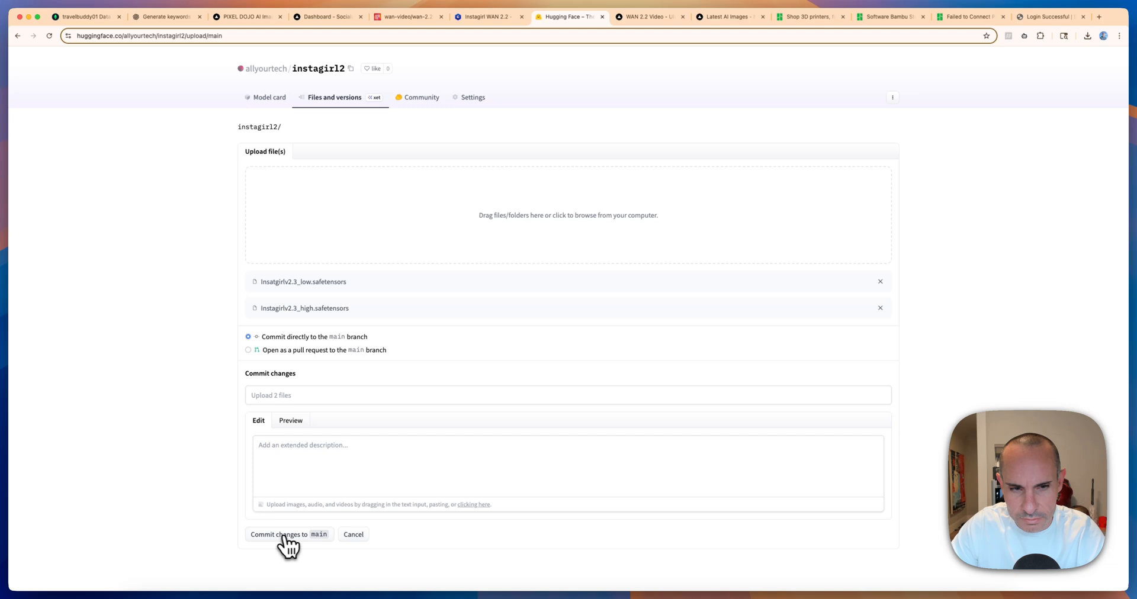
# Commit the remaining low and high safetensors files to main.
pyautogui.click(288, 534)
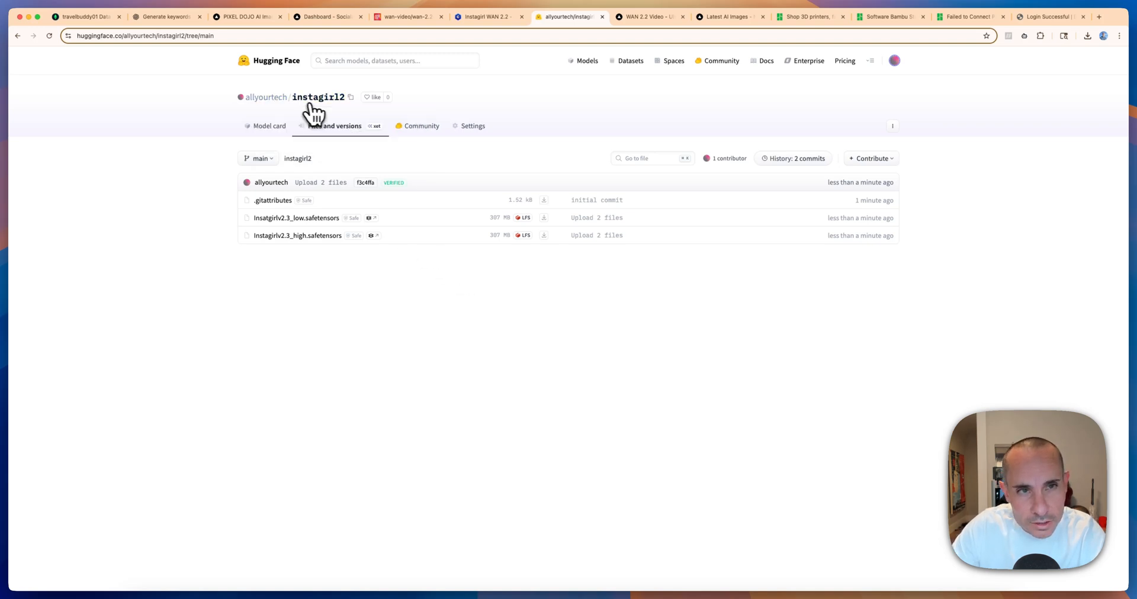
pyautogui.moveTo(265, 96)
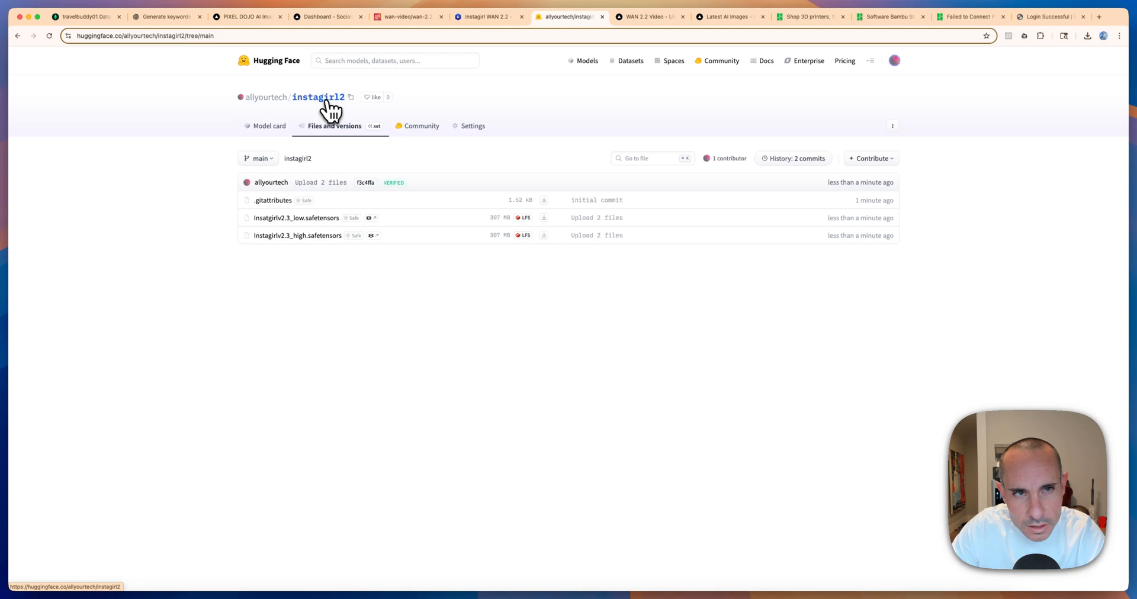
pyautogui.moveTo(340, 107)
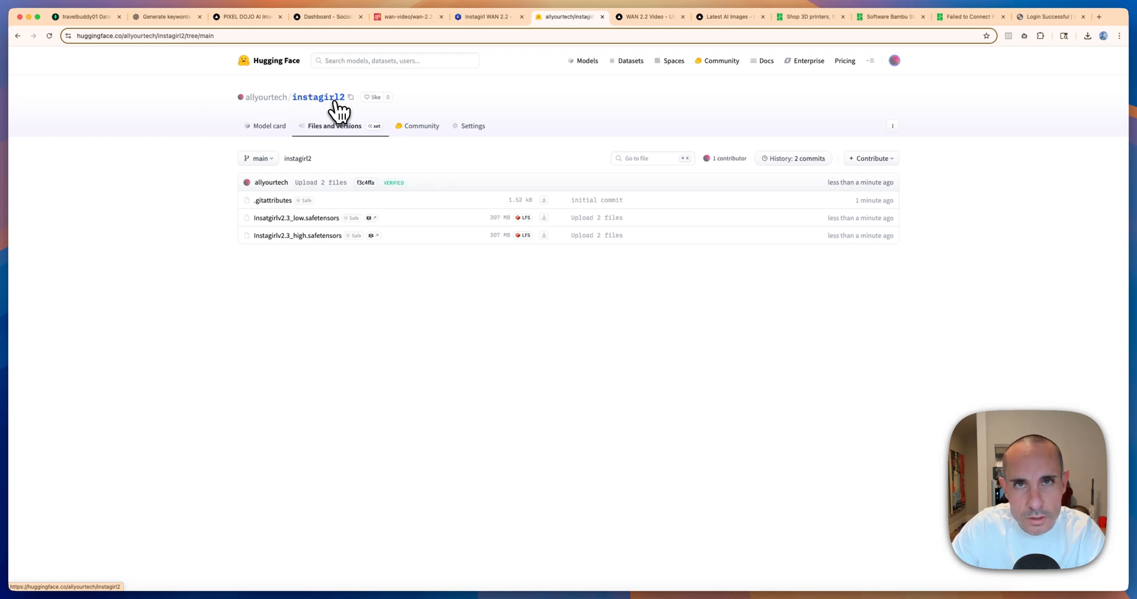
pyautogui.moveTo(297, 235)
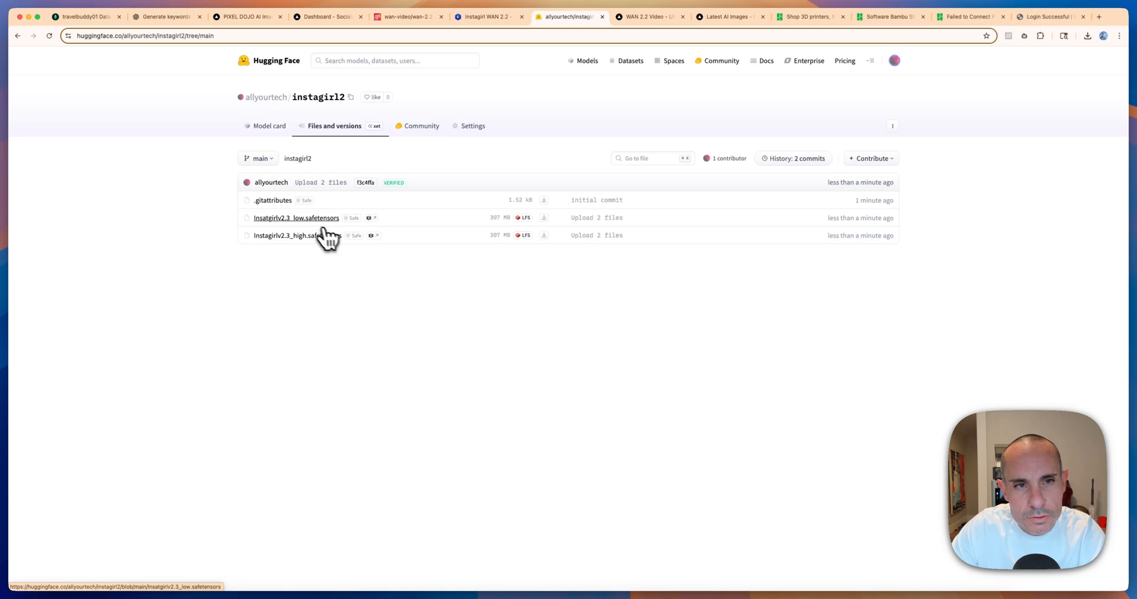
pyautogui.moveTo(308, 232)
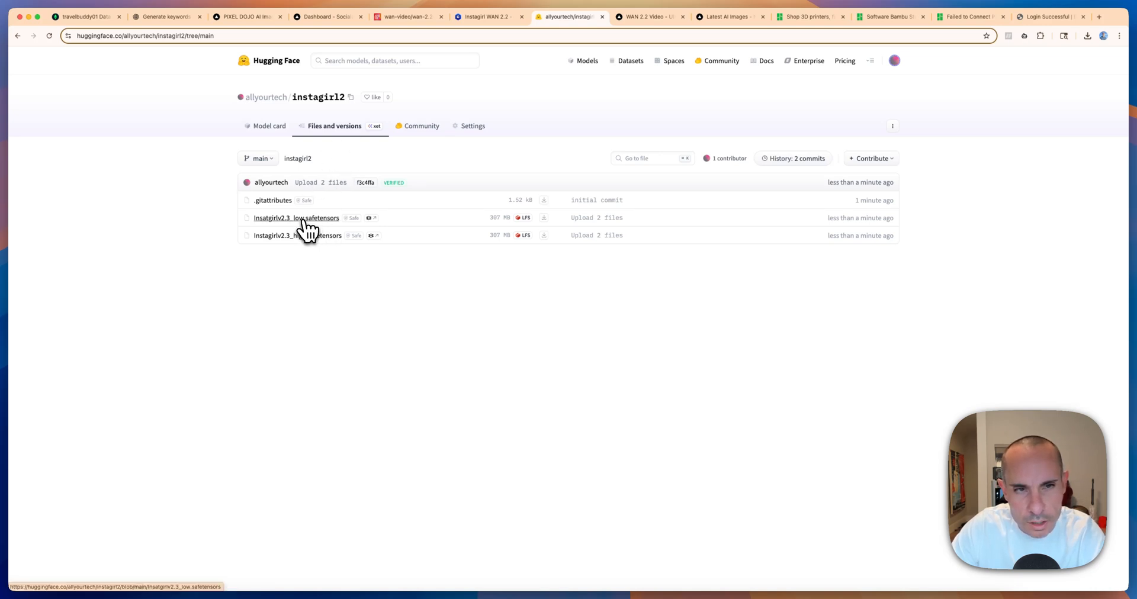
# View the Insatgirlv2.3_low.safetensors file page, then return to the Pixel Dojo browser tab.
pyautogui.click(297, 218)
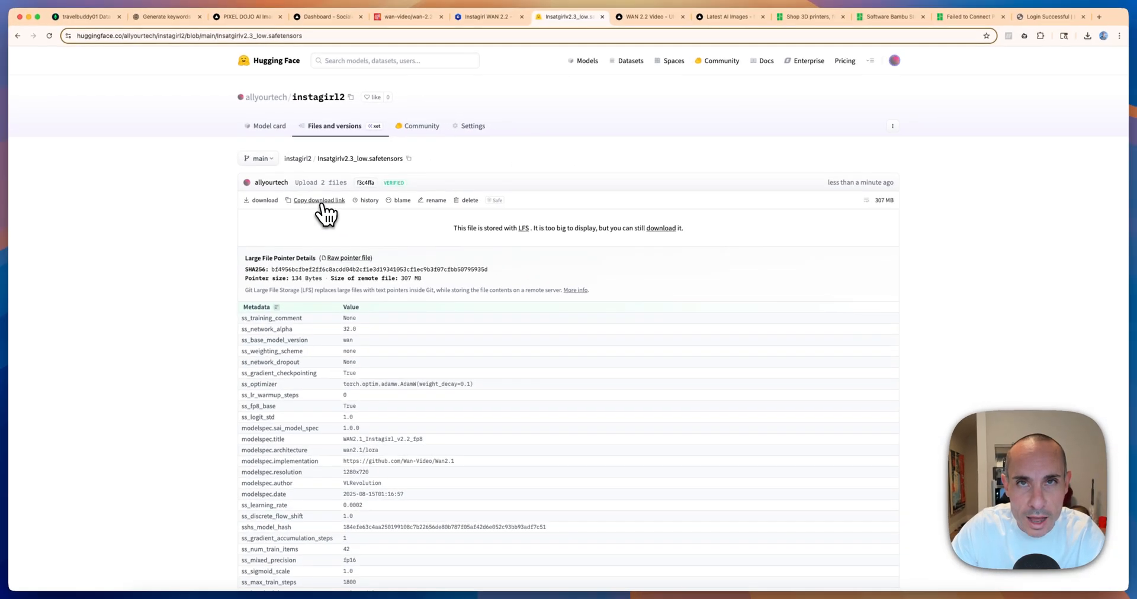
pyautogui.moveTo(320, 200)
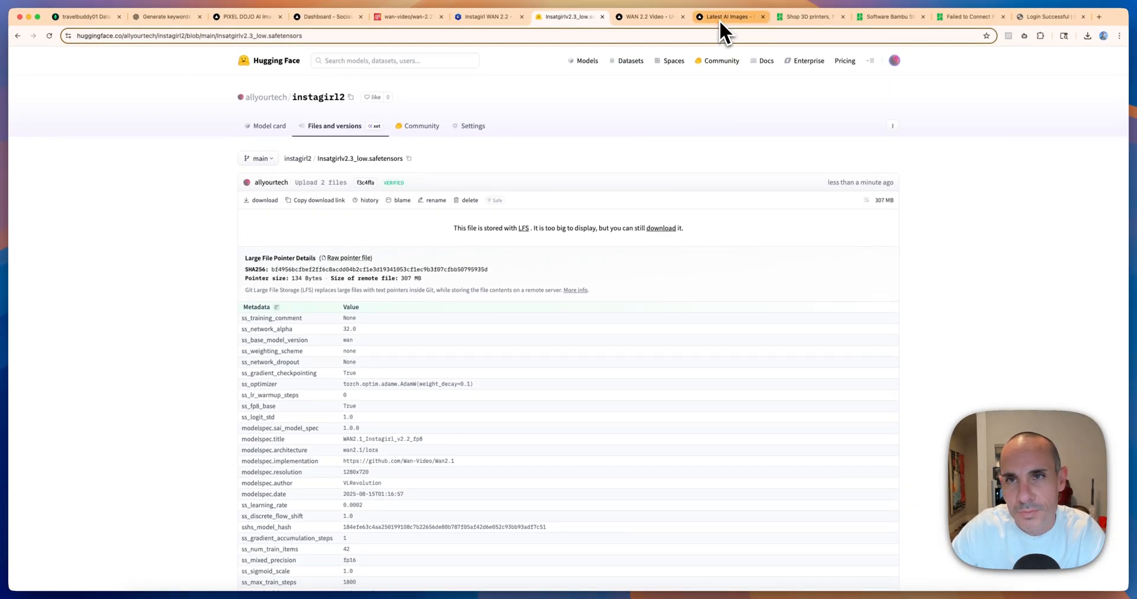
pyautogui.click(649, 16)
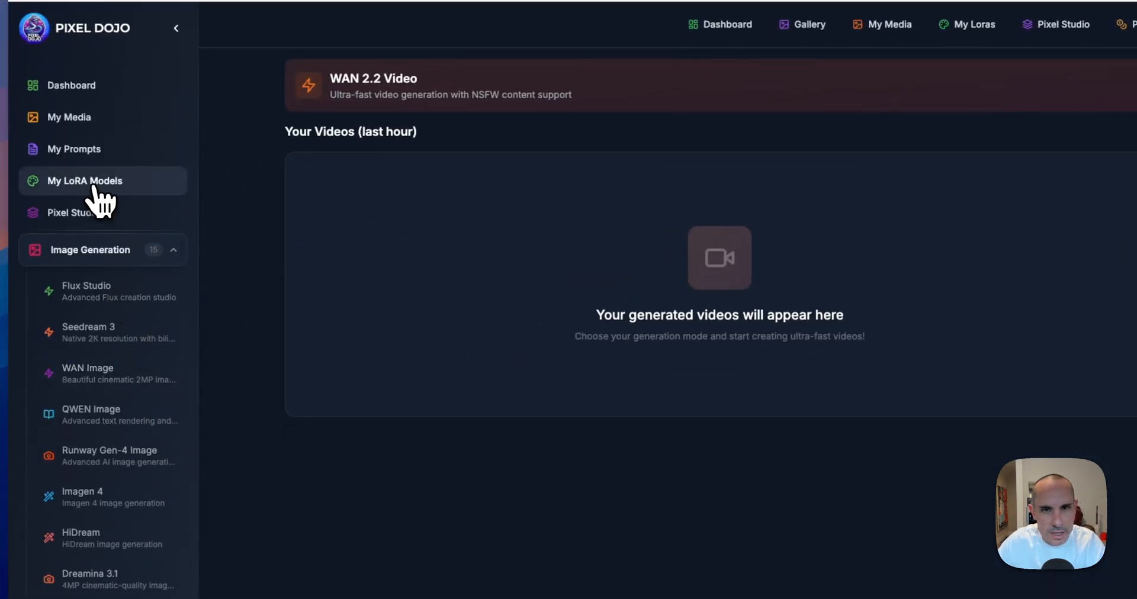
# From My LoRA Models, begin a new uploaded LoRA of type WAN 2.2 Video.
pyautogui.click(85, 181)
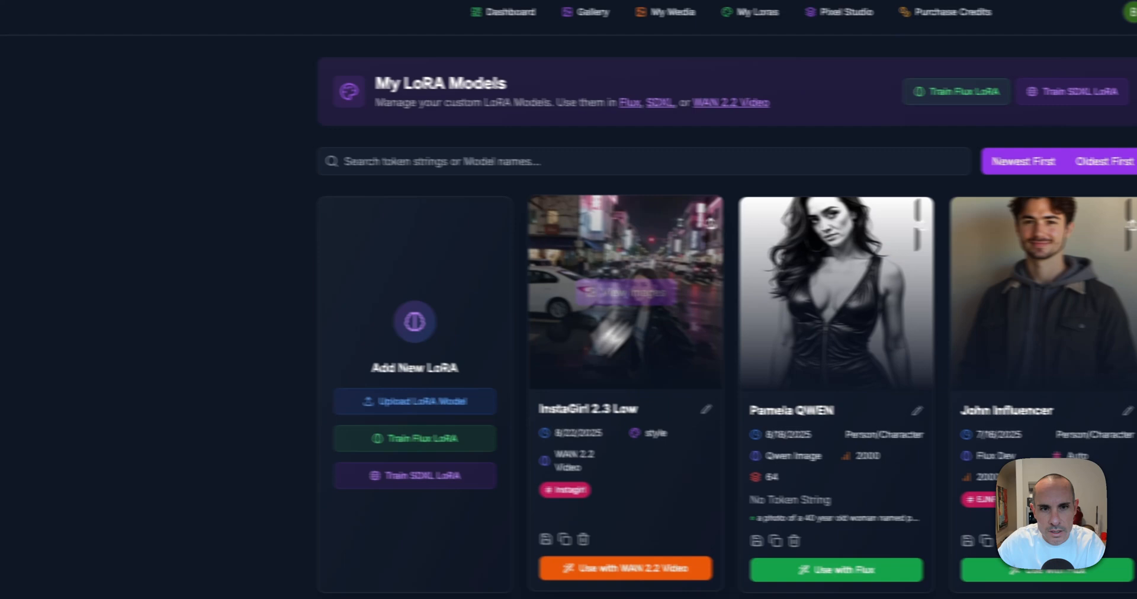
pyautogui.click(414, 402)
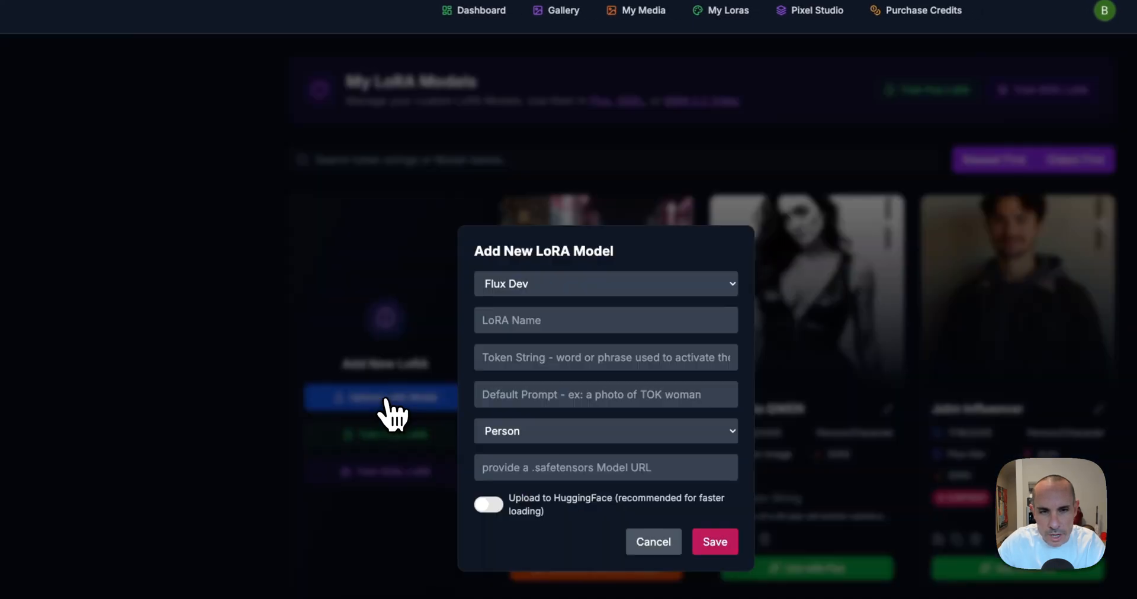
pyautogui.moveTo(734, 308)
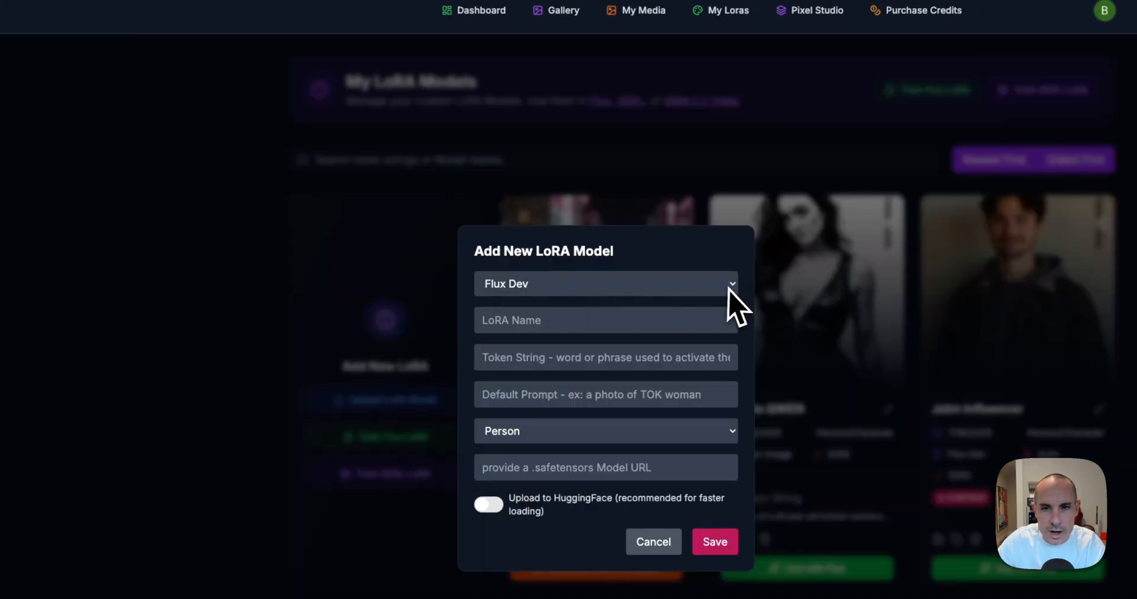
pyautogui.click(605, 284)
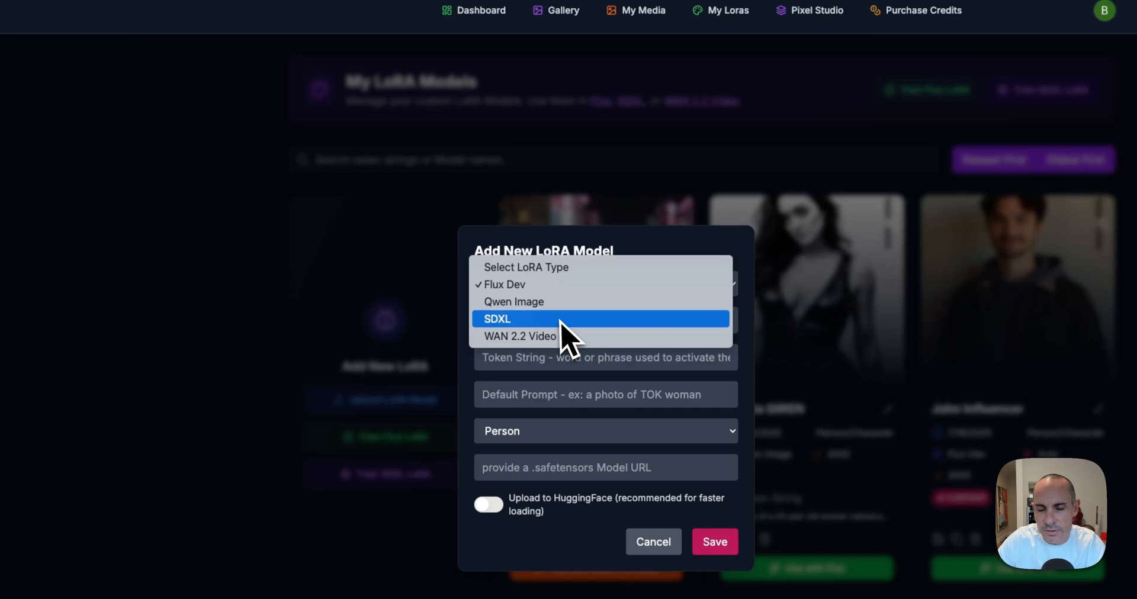
pyautogui.moveTo(544, 336)
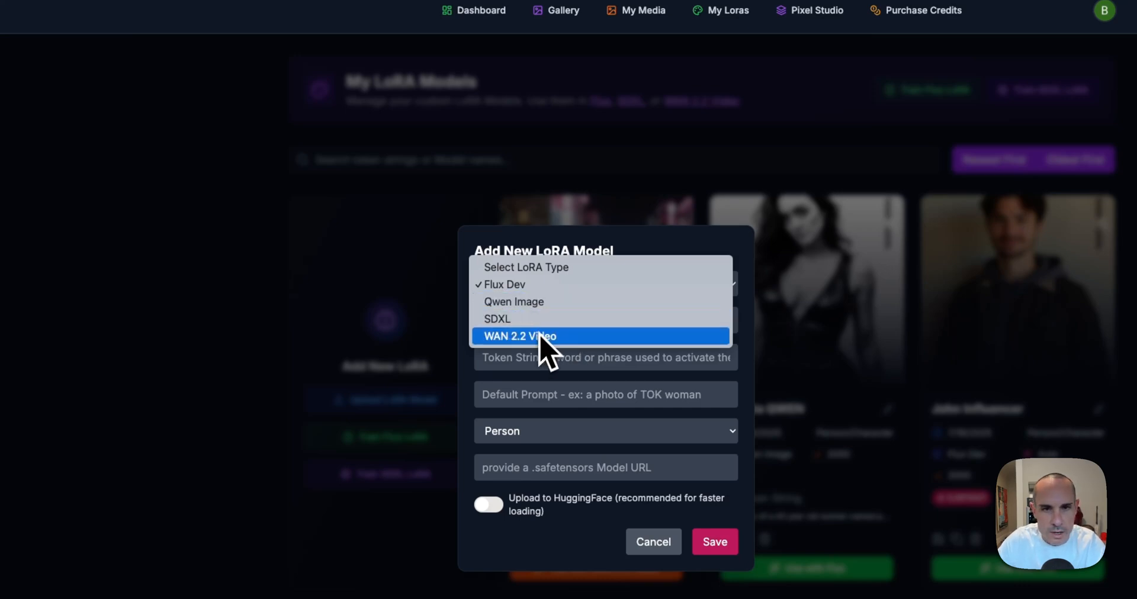
pyautogui.click(520, 335)
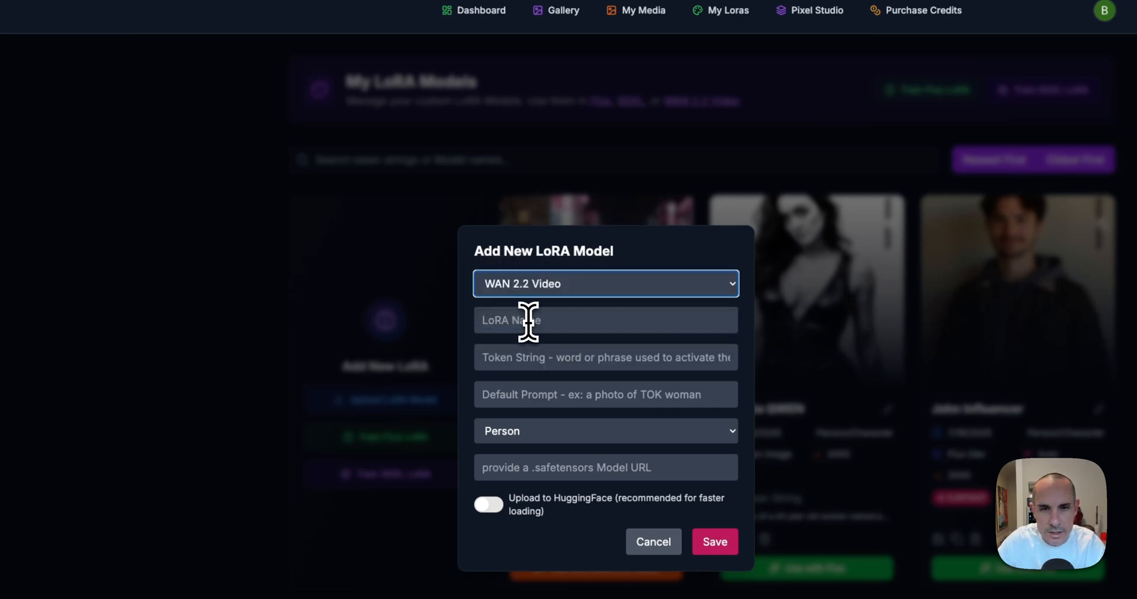
# Name the new LoRA 'instagirl' in the LoRA Name field.
pyautogui.write('i')
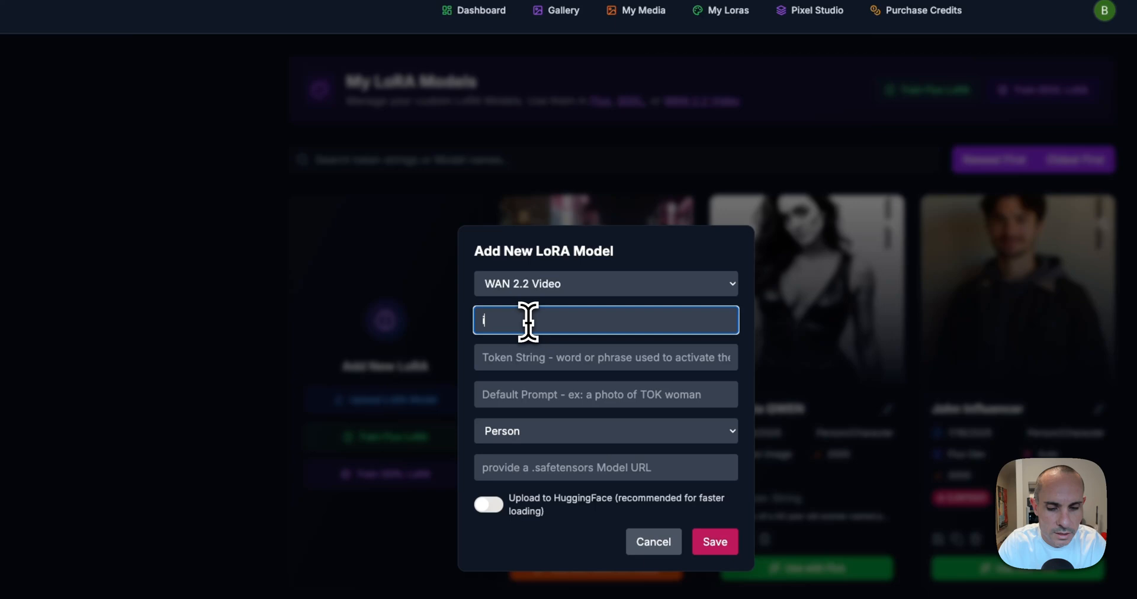
pyautogui.write('nsta')
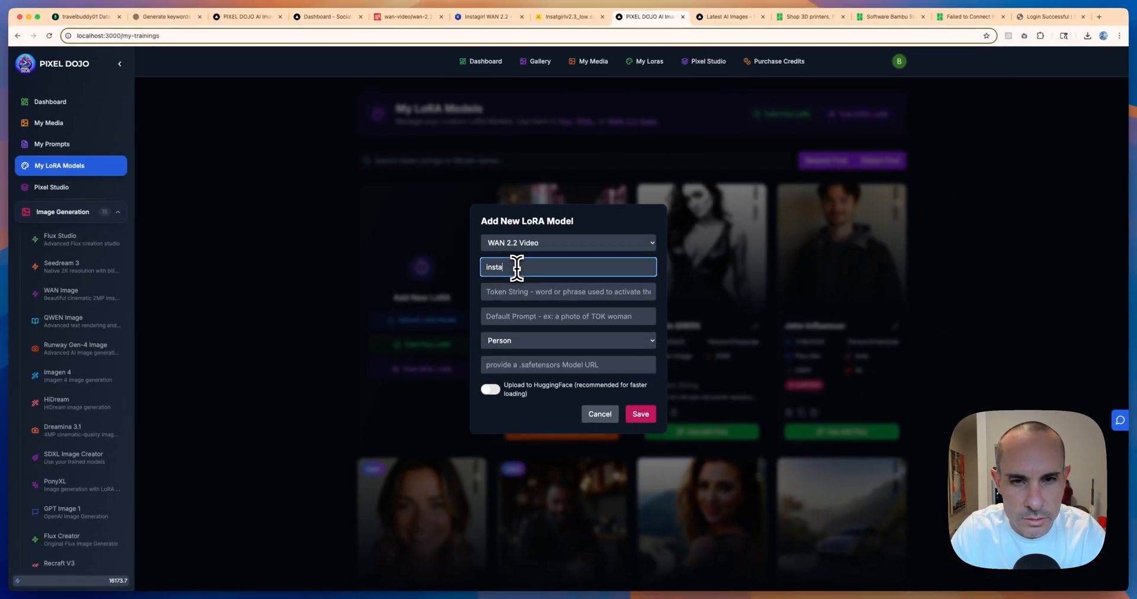
pyautogui.write('girl2')
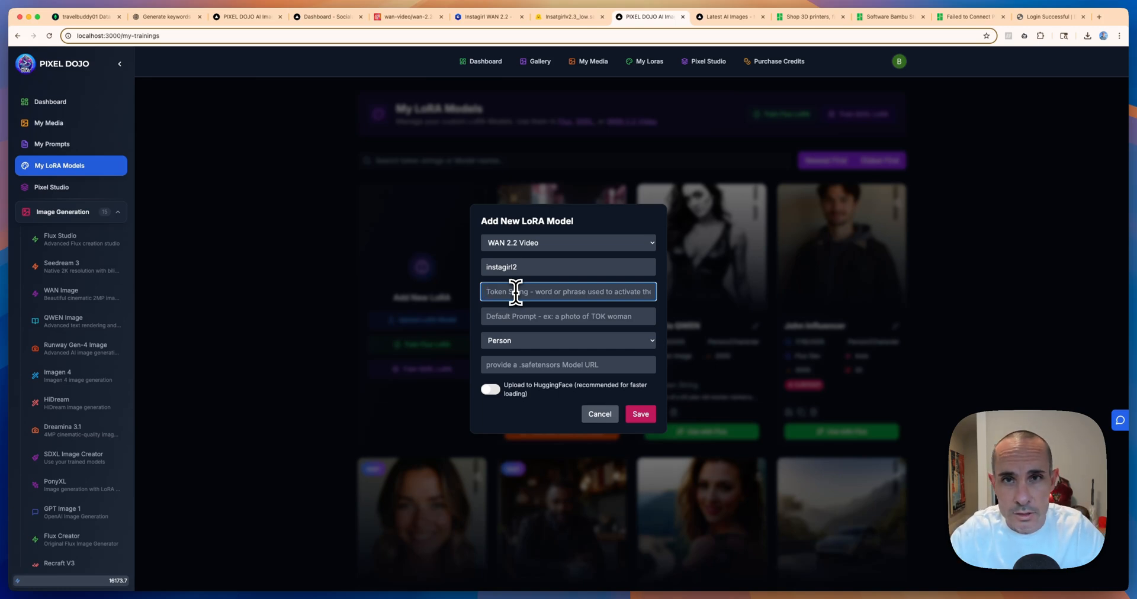
pyautogui.moveTo(462, 61)
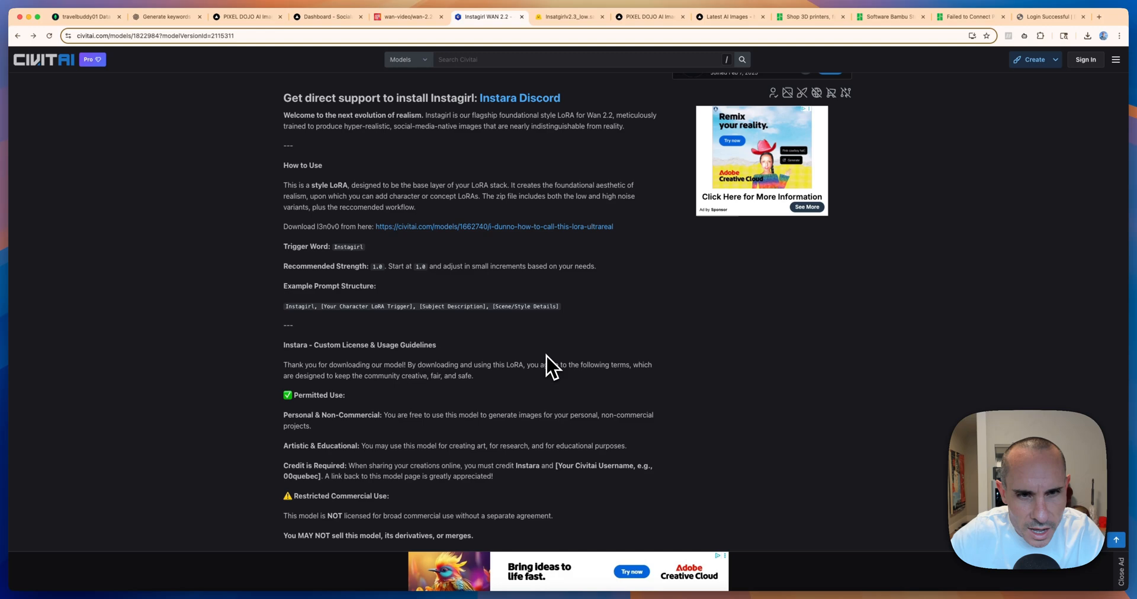
pyautogui.scroll(-3)
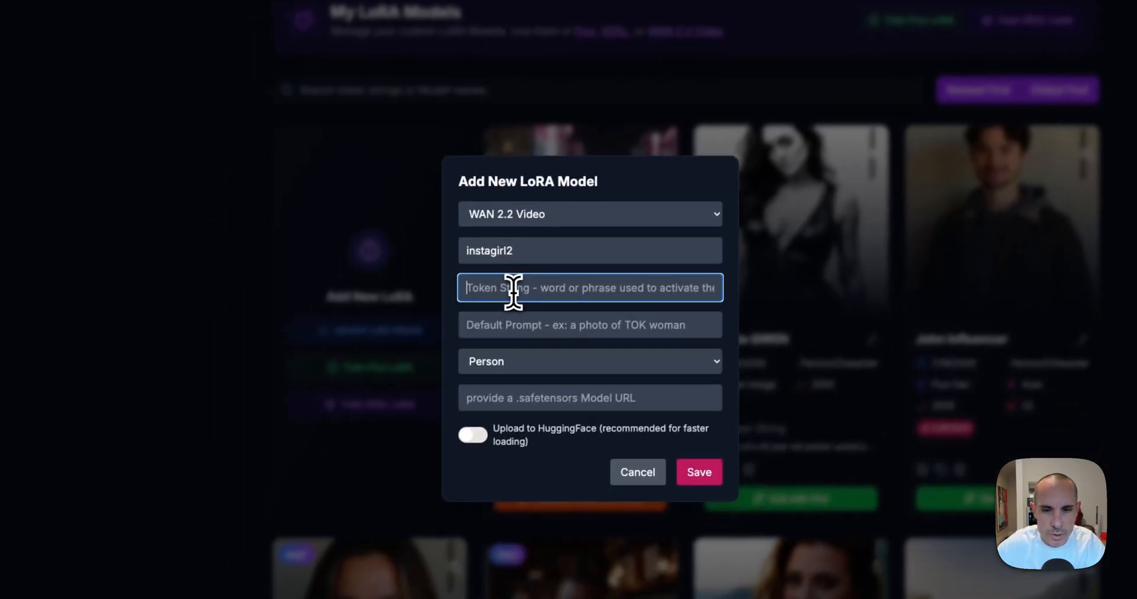
# Enter trigger word Instagirl and categorise the LoRA as Style.
pyautogui.write('Instagirl')
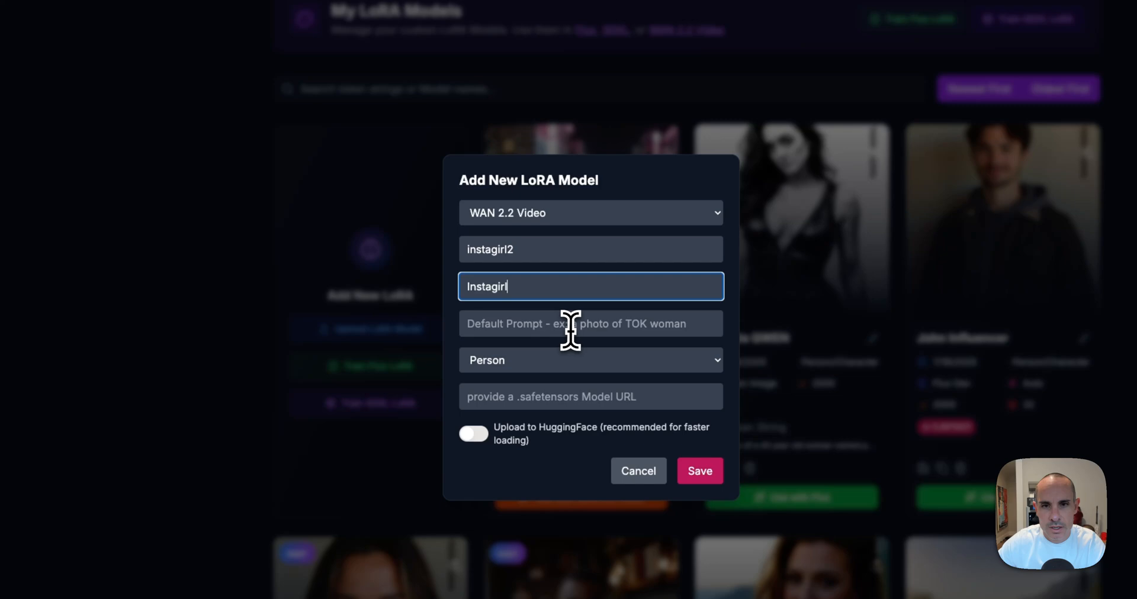
pyautogui.click(589, 323)
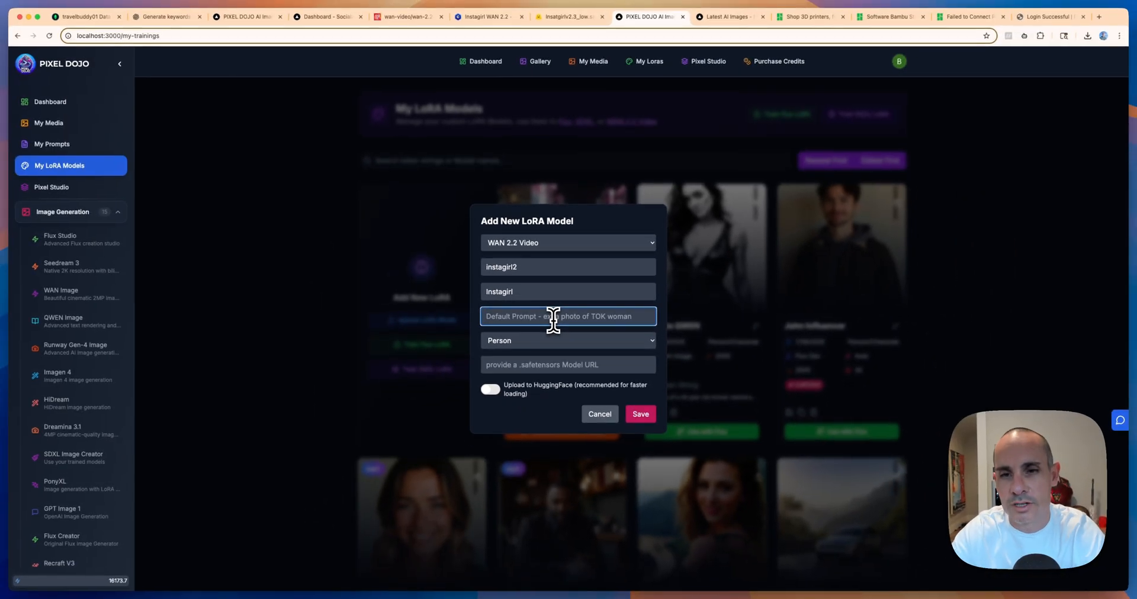
pyautogui.click(568, 341)
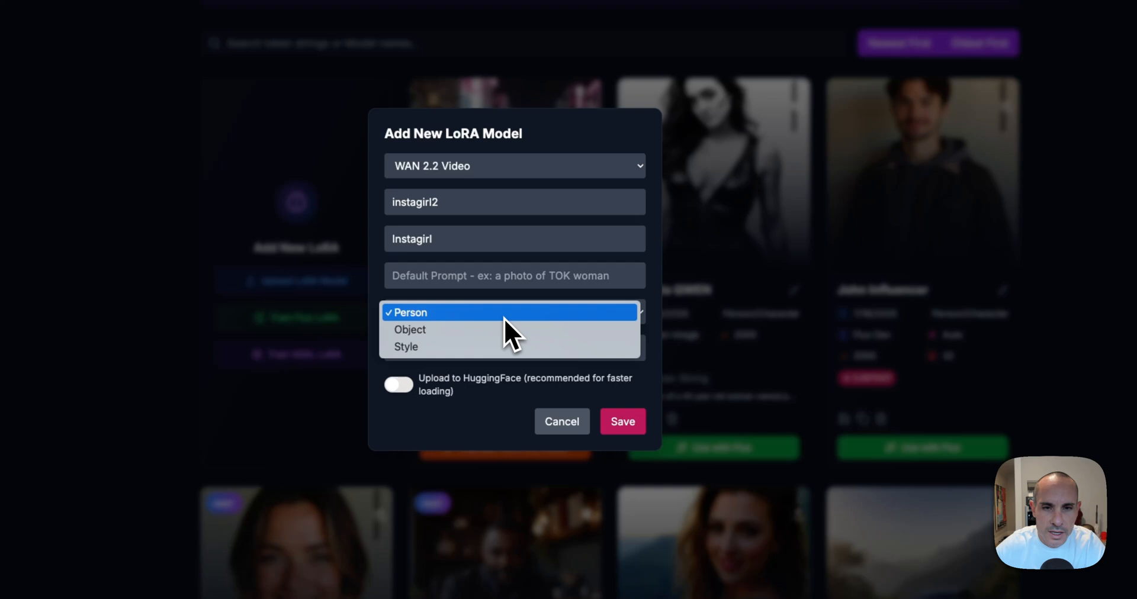
pyautogui.click(405, 346)
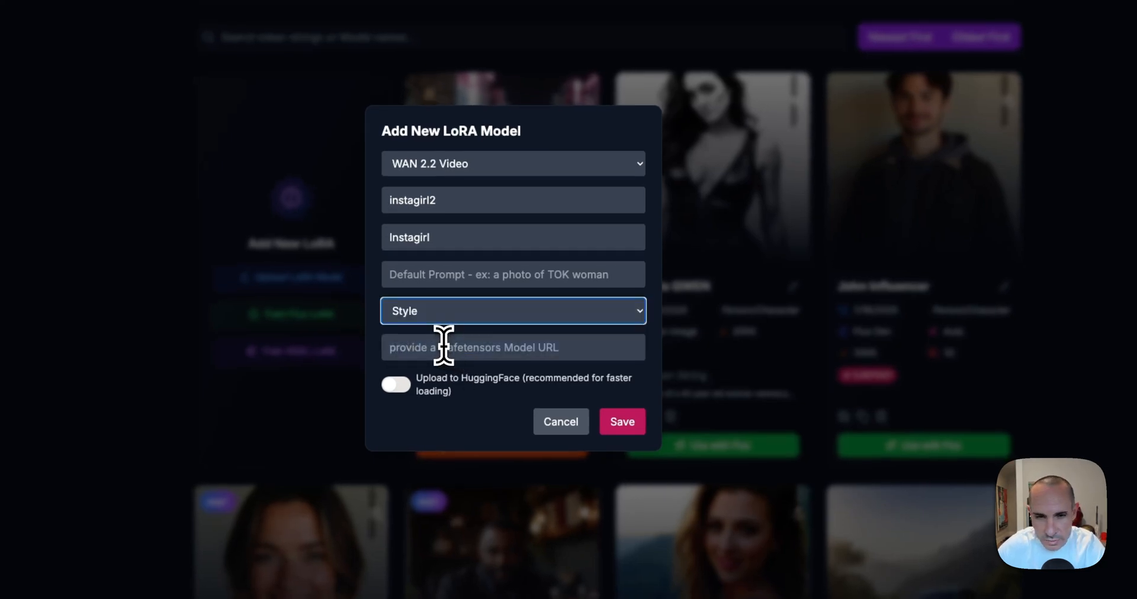
# Paste the safetensors model URL and save the new instagirl2 LoRA.
pyautogui.click(513, 347)
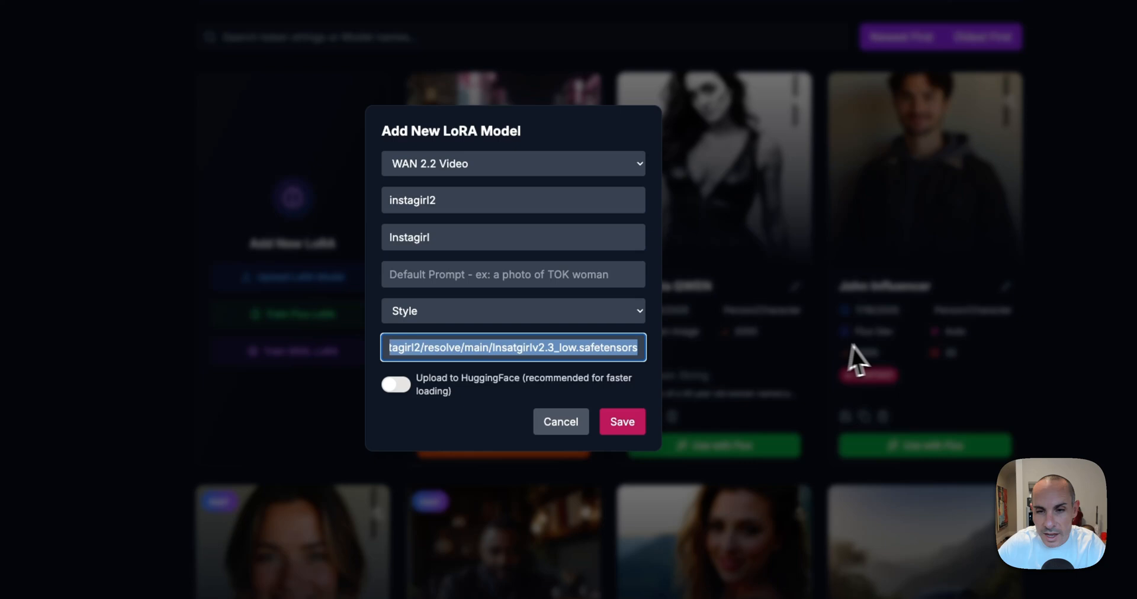
pyautogui.moveTo(647, 370)
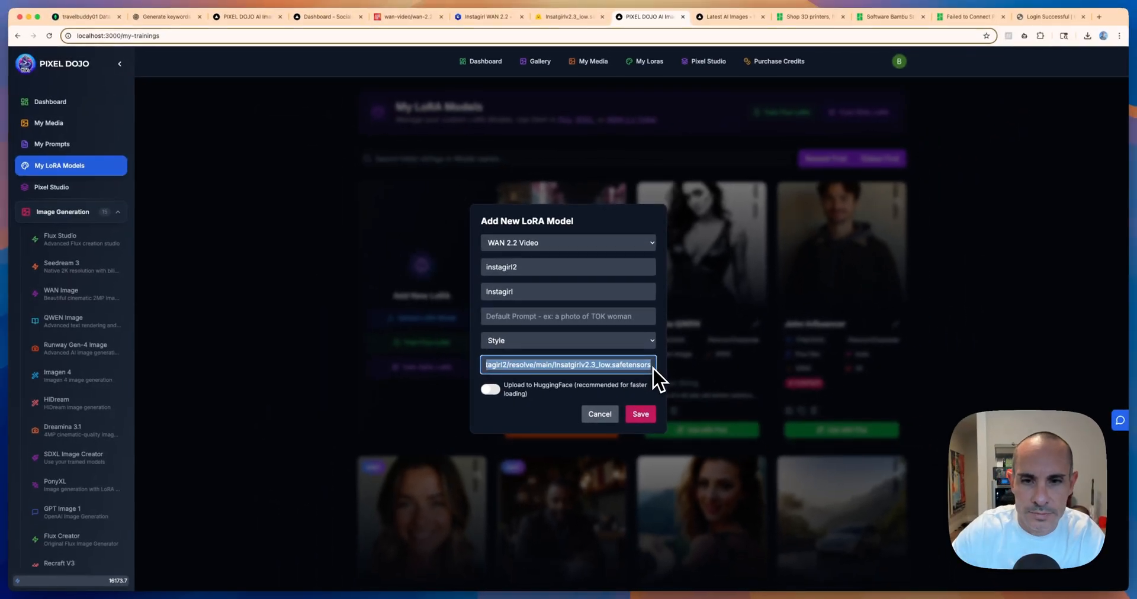
pyautogui.moveTo(511, 403)
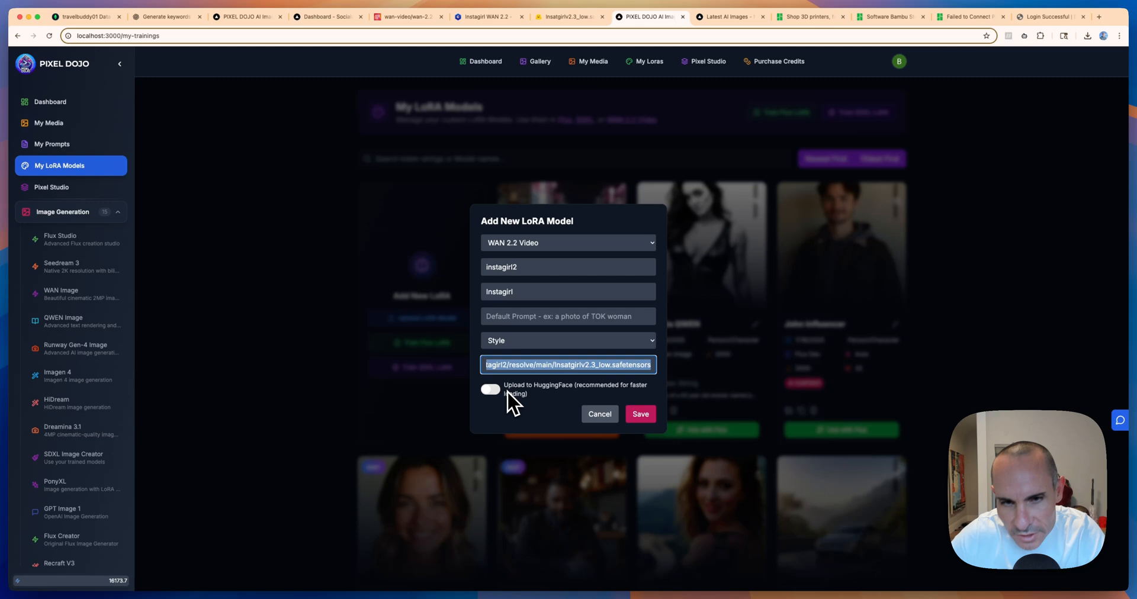
pyautogui.moveTo(519, 399)
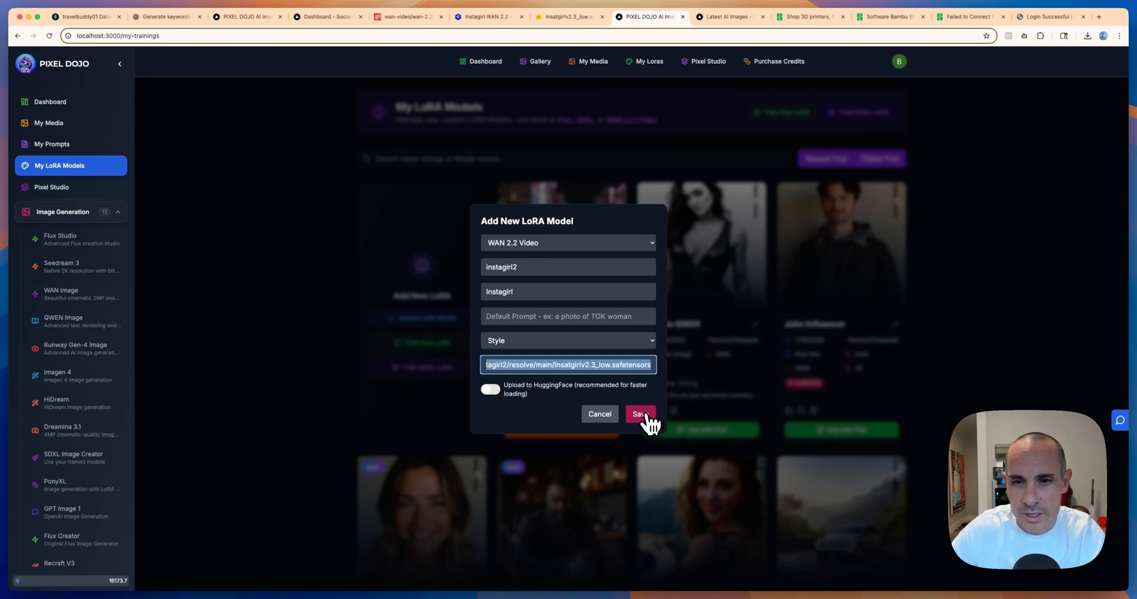
pyautogui.click(640, 413)
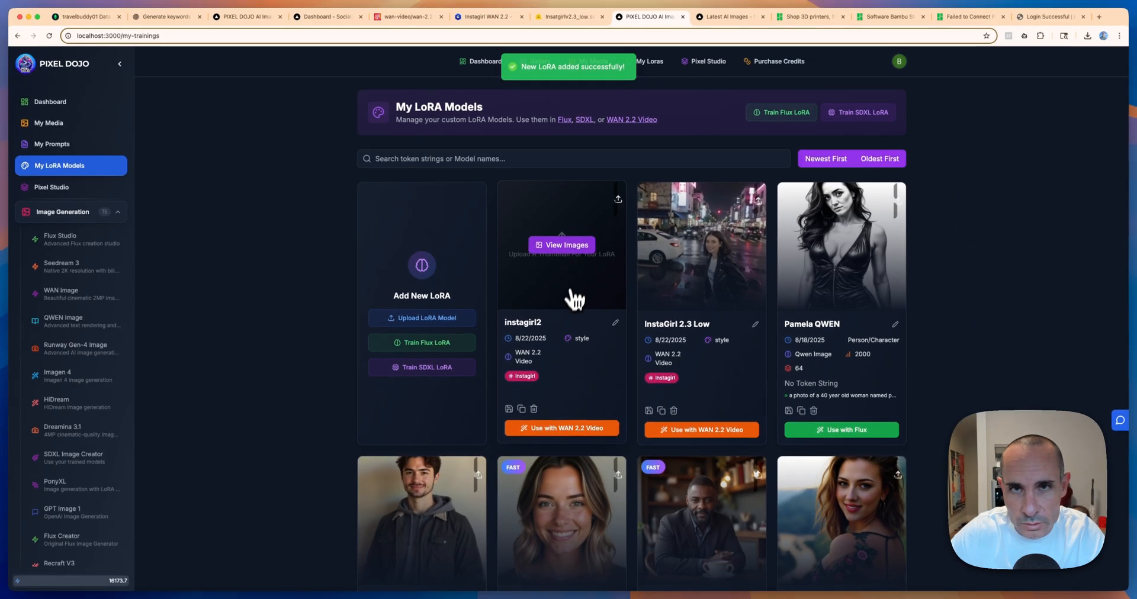
pyautogui.moveTo(624, 206)
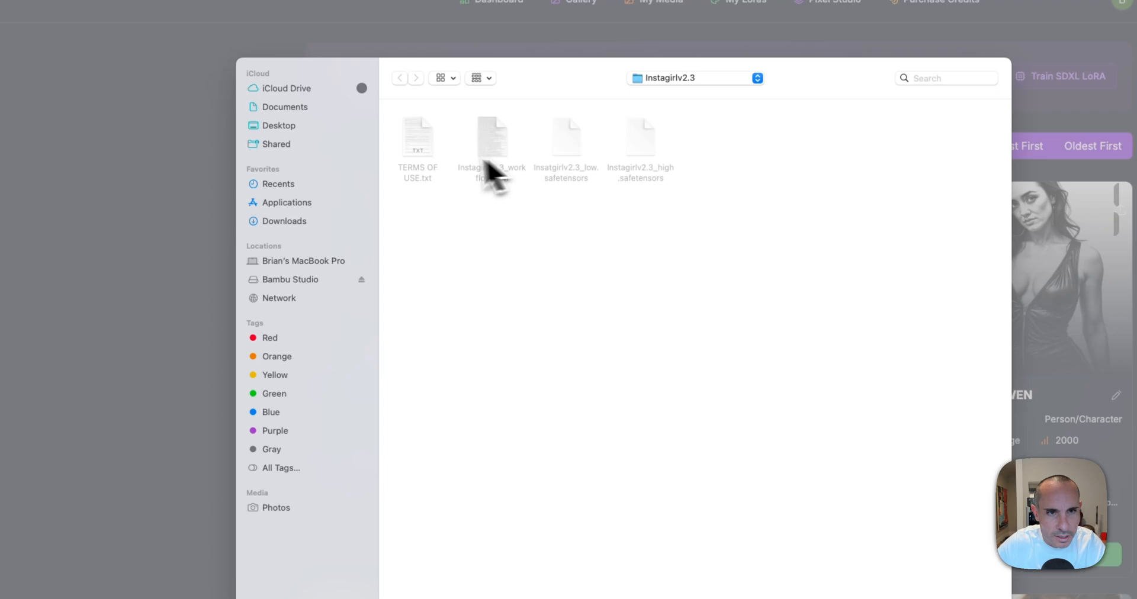
# Browse Recents then Downloads in Finder to locate the city-street woman thumbnail image.
pyautogui.click(278, 184)
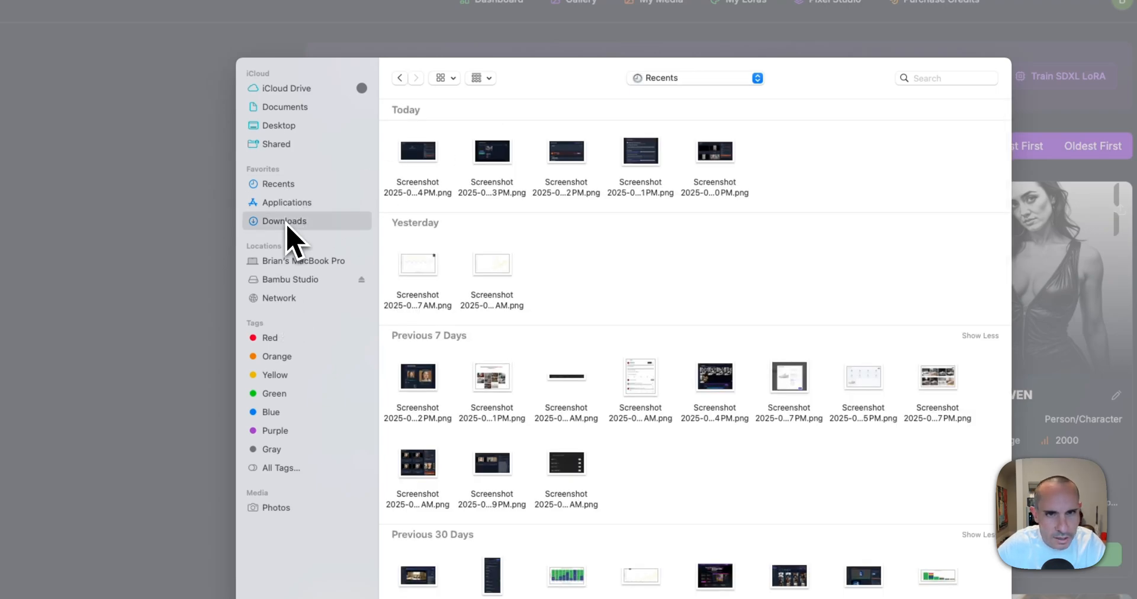
pyautogui.click(283, 221)
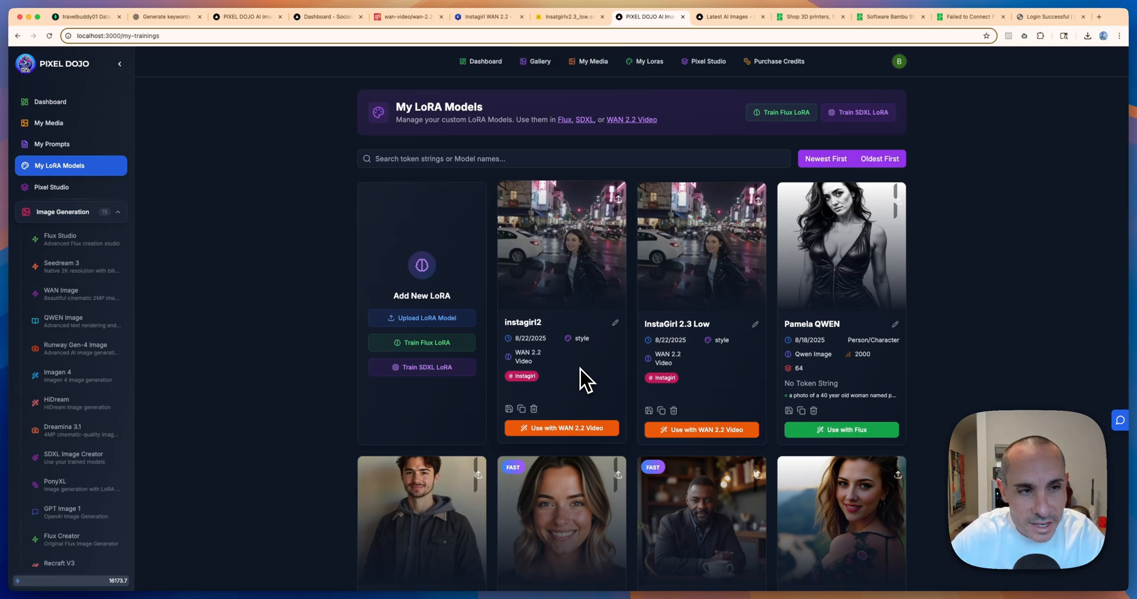
pyautogui.scroll(-3)
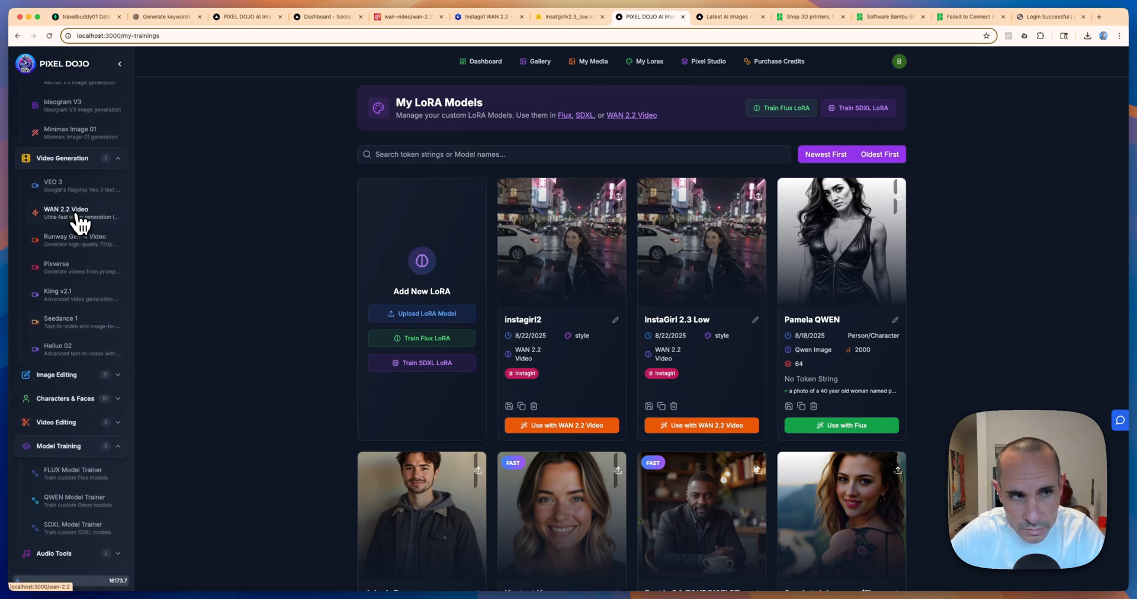
# Attach the instagirl2 LoRA at 100% in the WAN 2.2 Video generator with Instagirl as description.
pyautogui.click(66, 213)
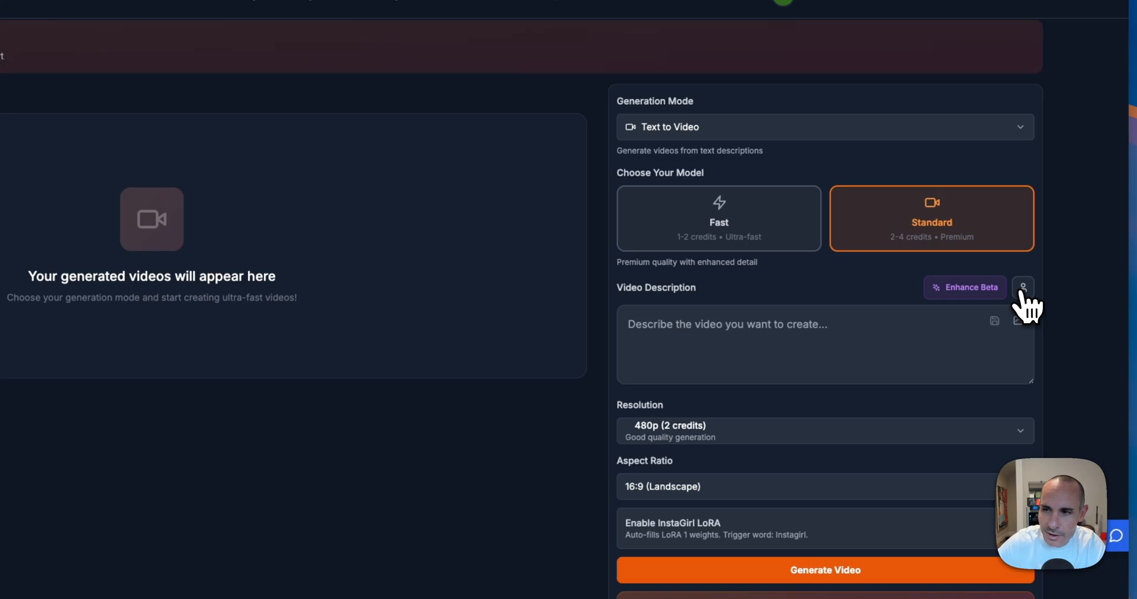
pyautogui.click(1023, 287)
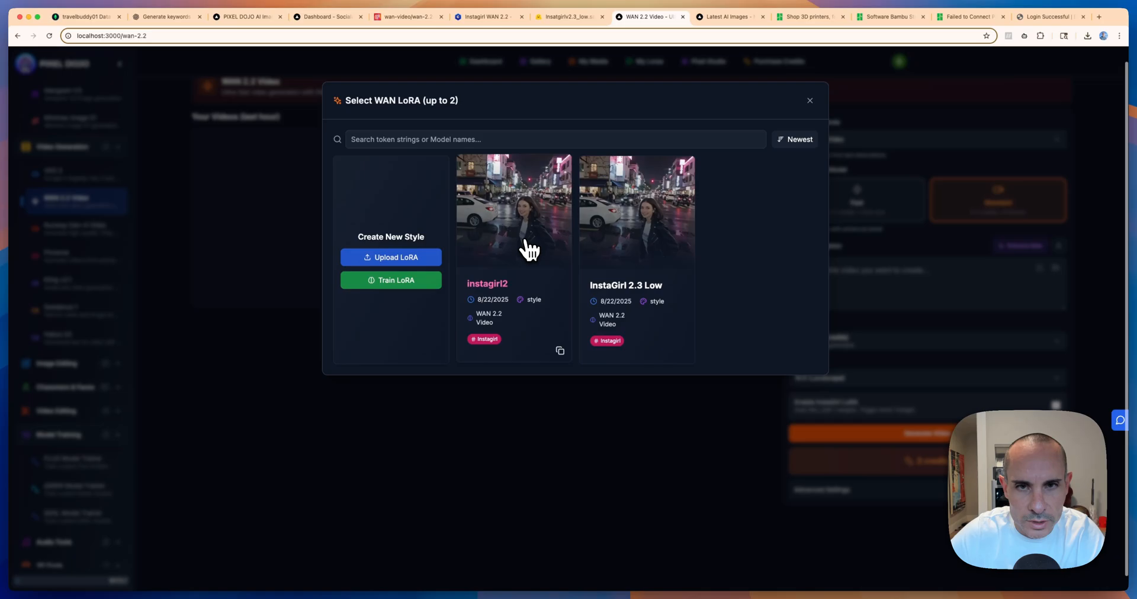
pyautogui.click(513, 210)
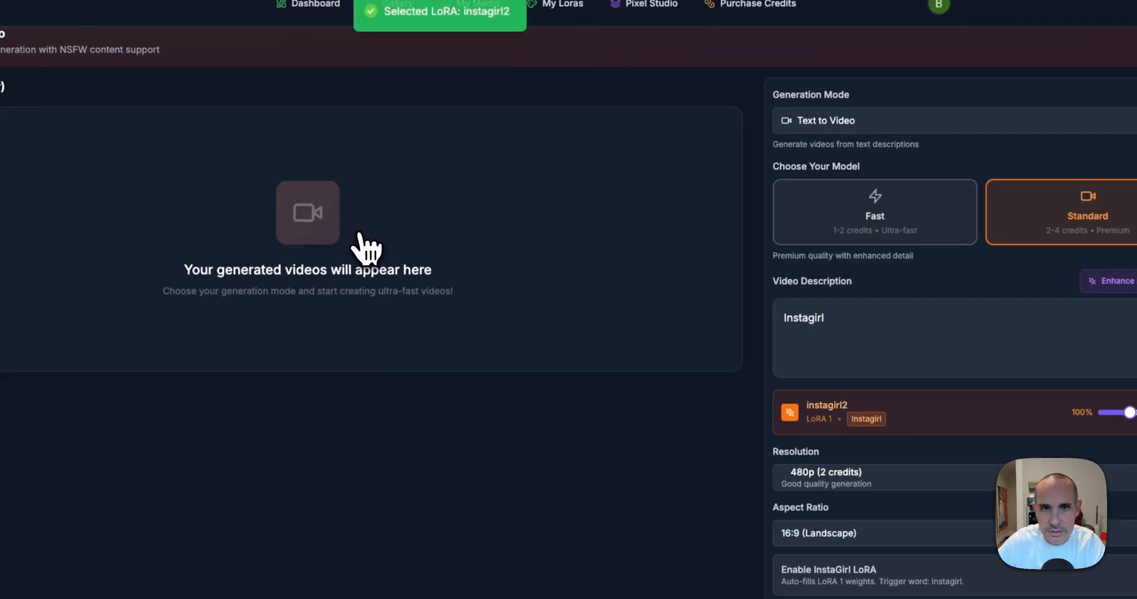
pyautogui.scroll(-3)
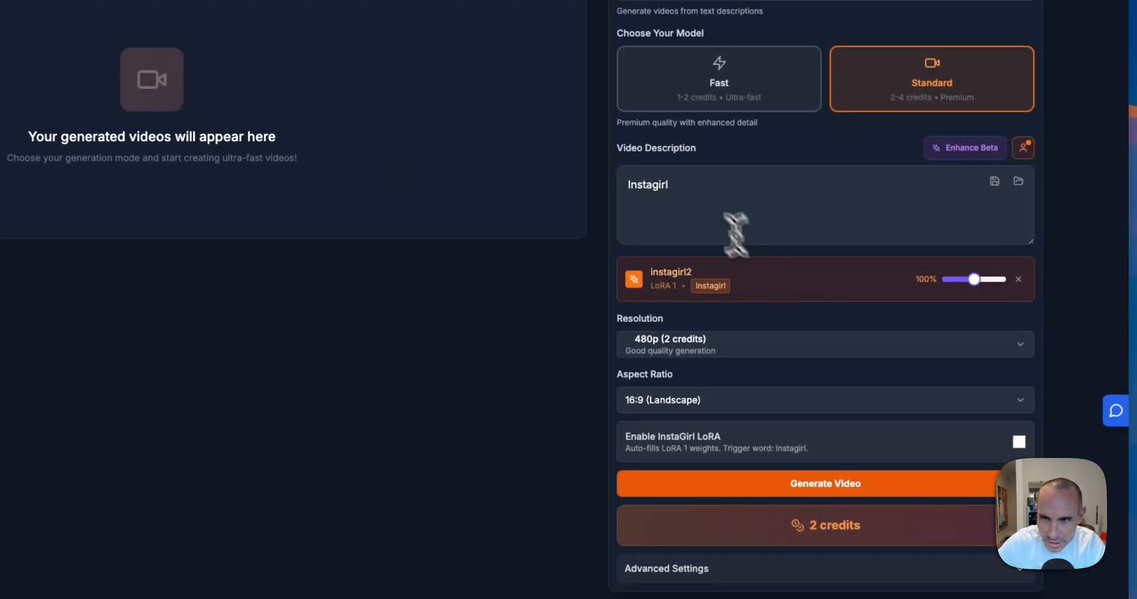